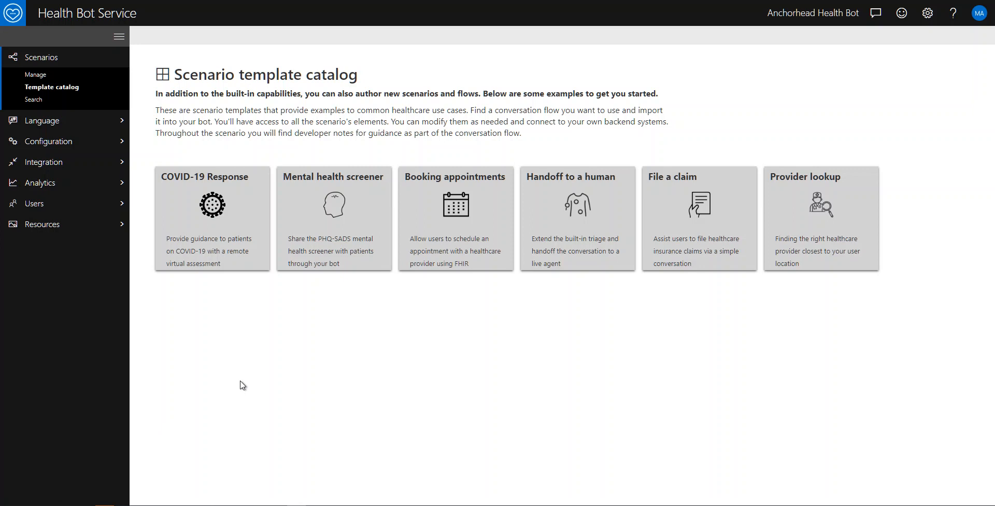
mouse_move(240, 382)
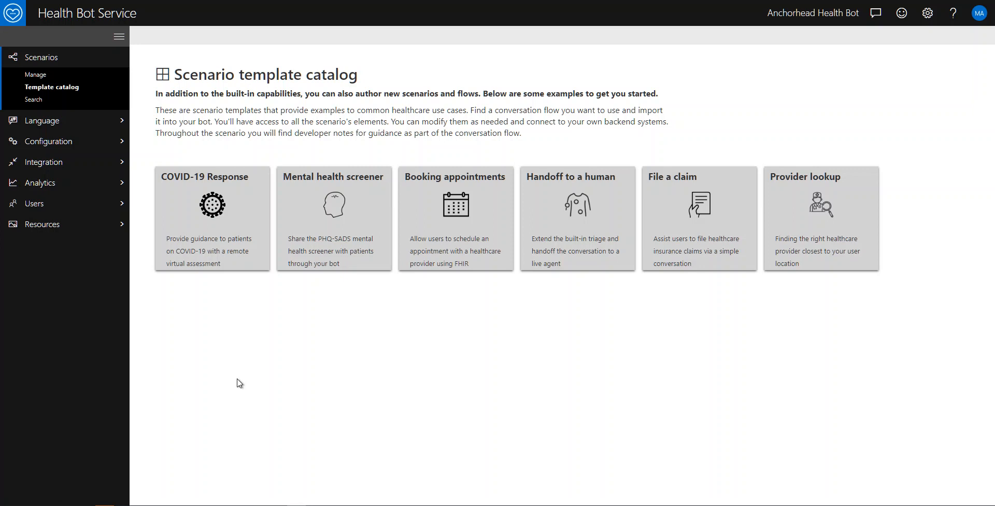
mouse_move(232, 250)
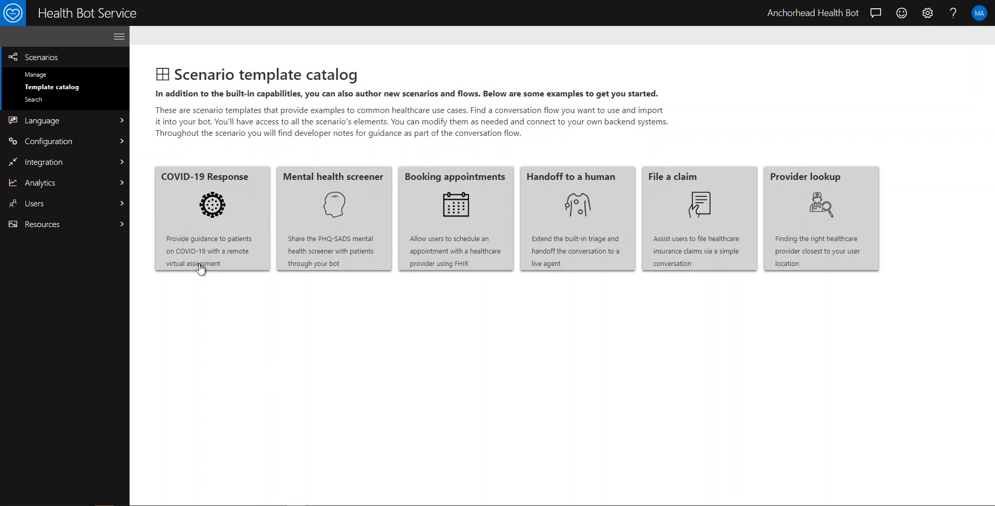
mouse_move(157, 28)
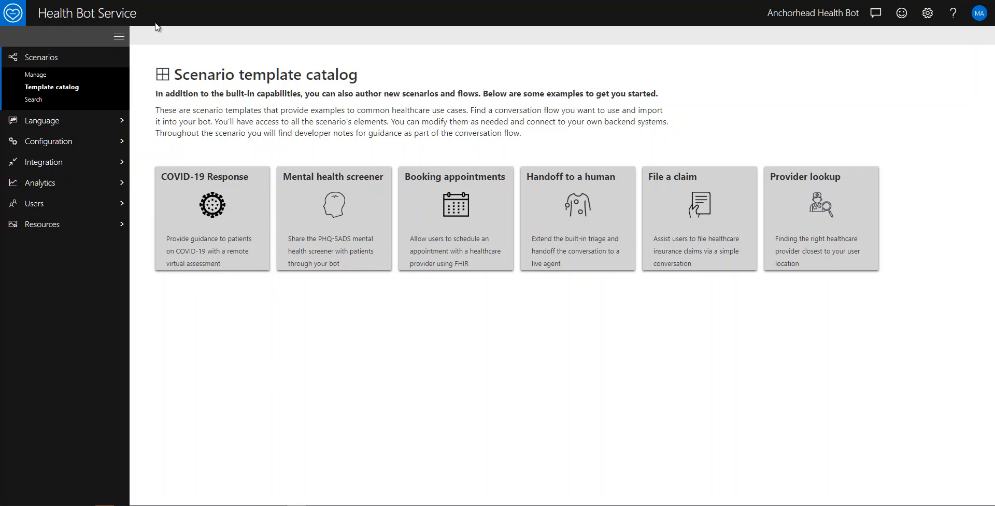
Open the COVID scenario flow and move the shortness-of-breath question node left.
click(211, 218)
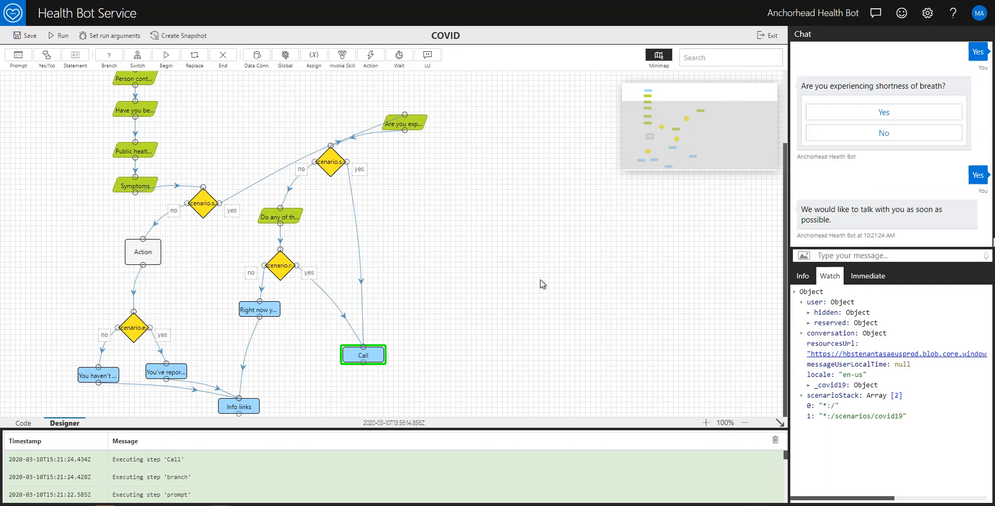
mouse_move(232, 175)
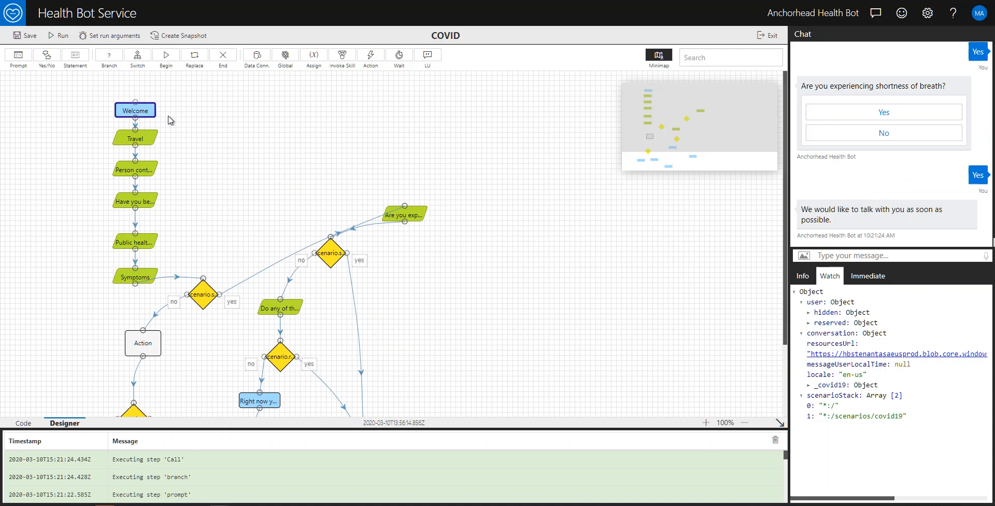
mouse_move(269, 238)
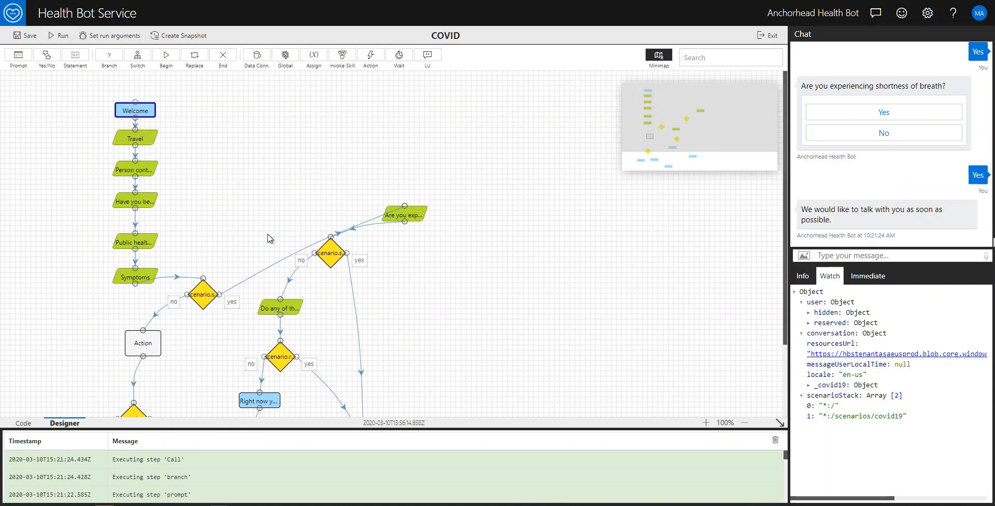
scroll(down, 3)
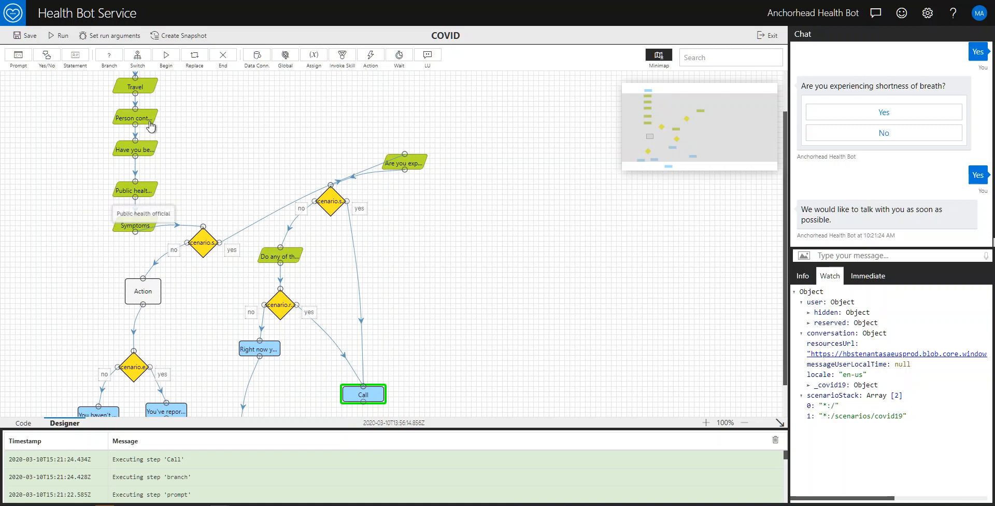
mouse_move(338, 135)
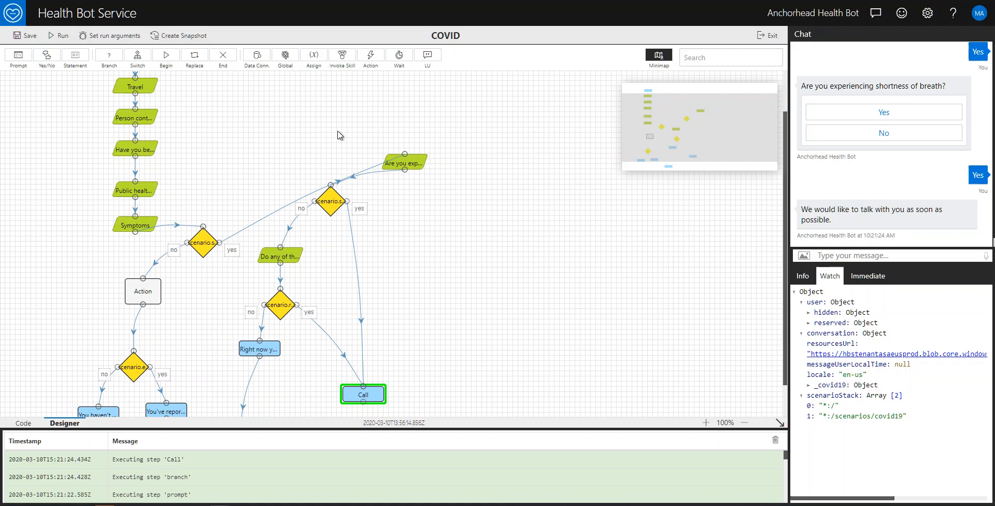
mouse_move(153, 159)
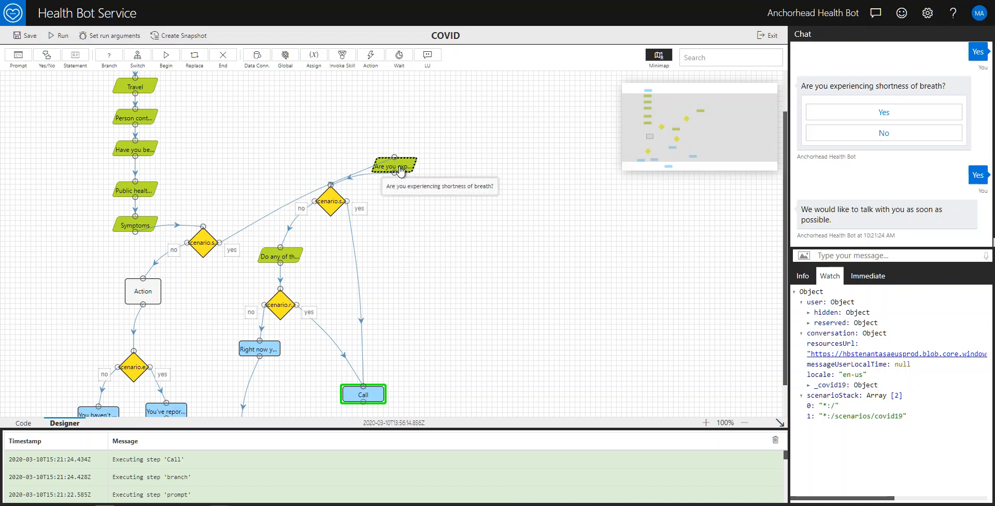
drag(392, 166, 299, 168)
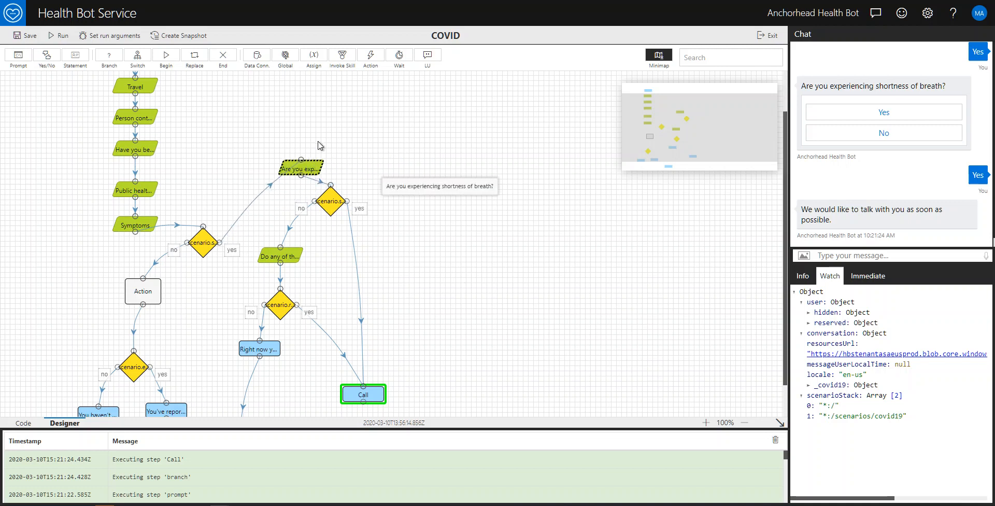
mouse_move(342, 161)
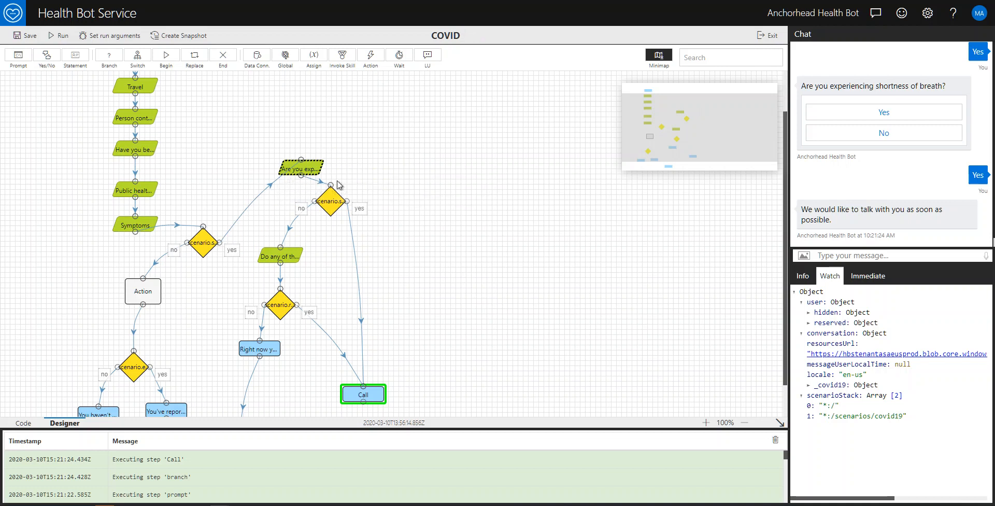
mouse_move(356, 251)
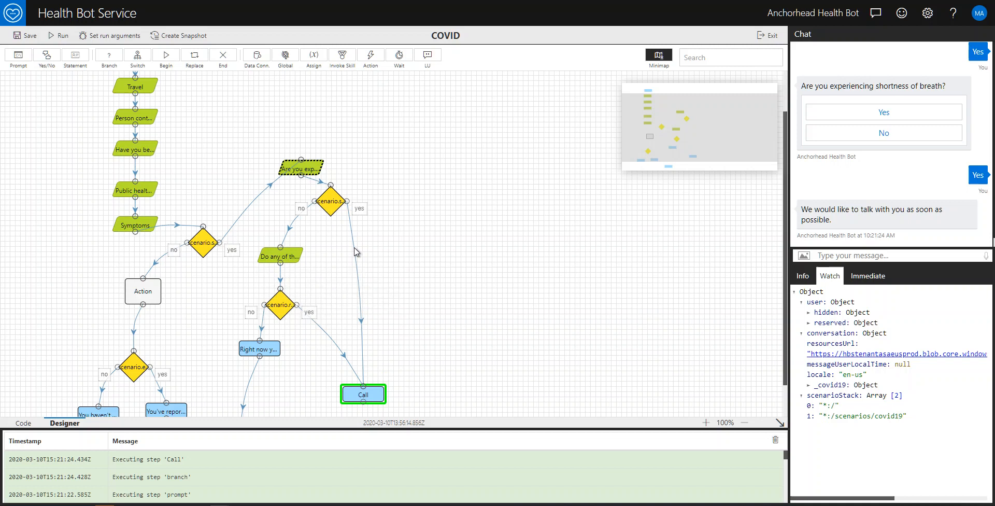
mouse_move(371, 274)
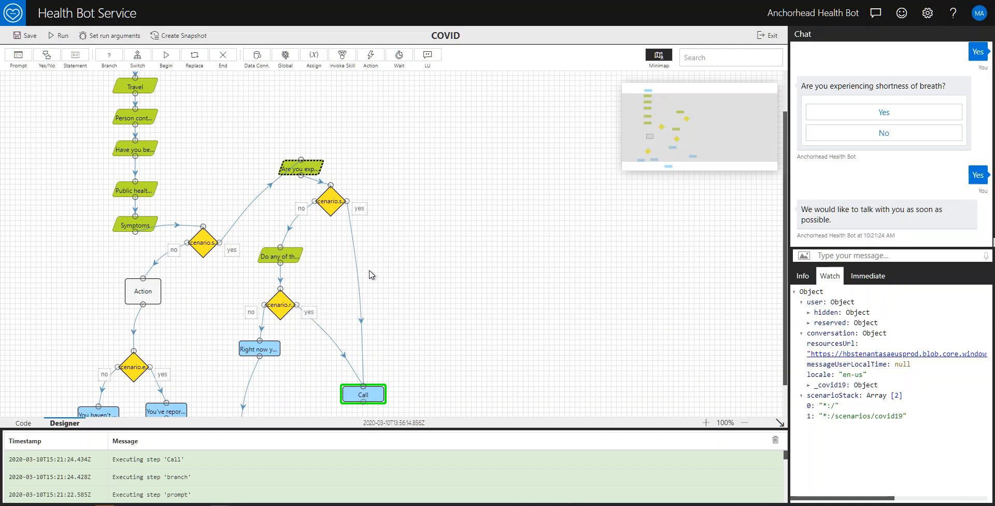
mouse_move(381, 155)
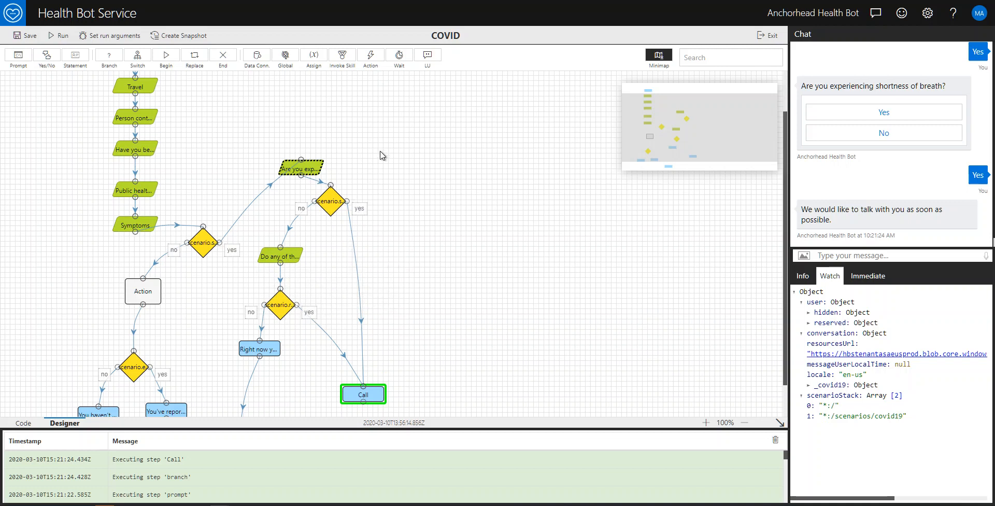
mouse_move(273, 178)
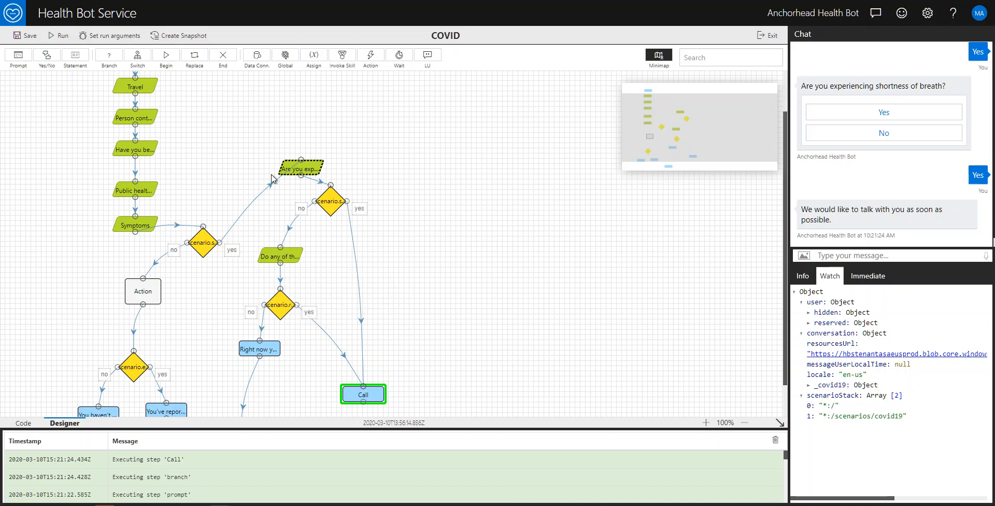
mouse_move(342, 175)
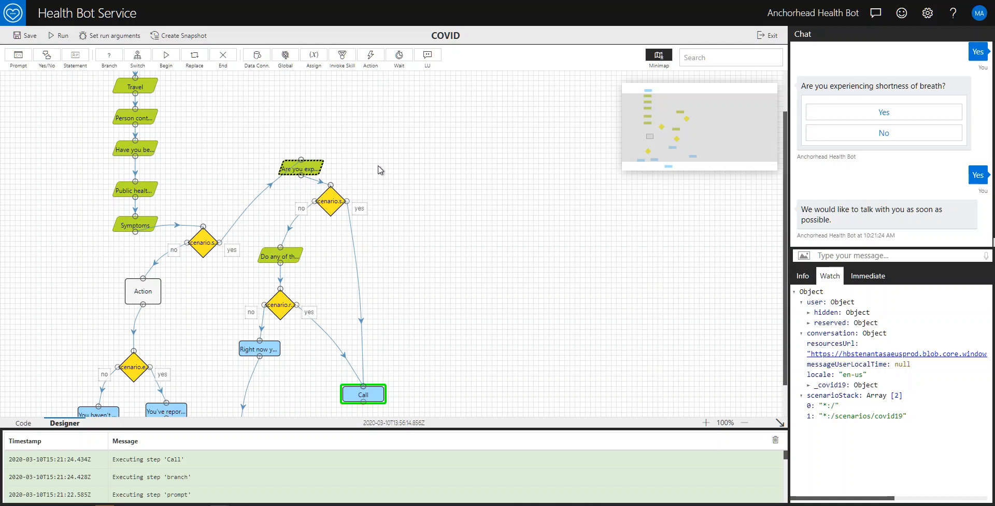
mouse_move(302, 209)
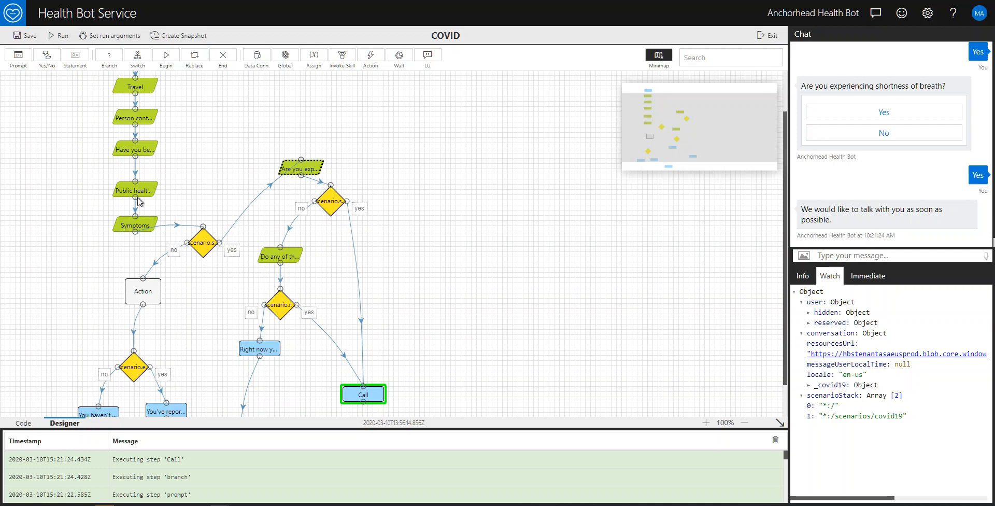
mouse_move(135, 149)
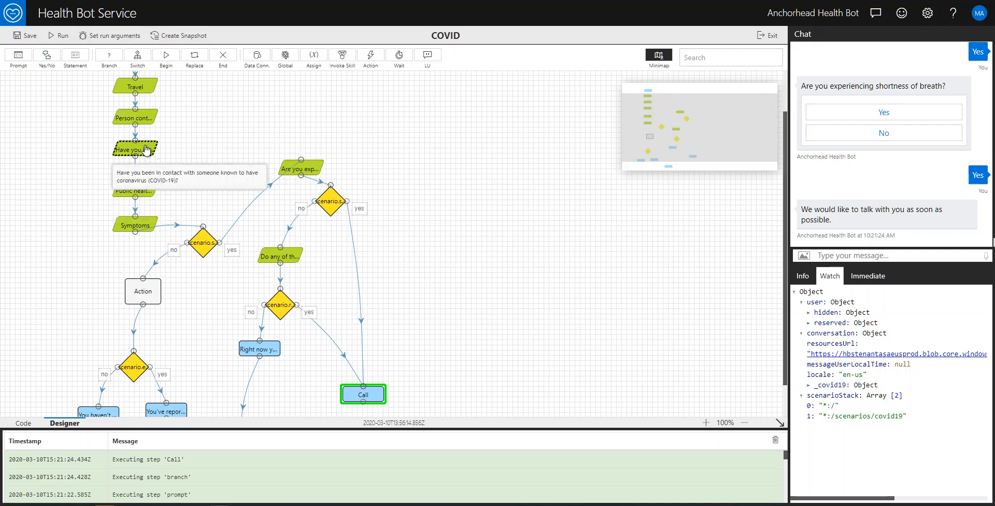
Inspect the coronavirus-contact question's settings and close them unchanged.
double_click(134, 149)
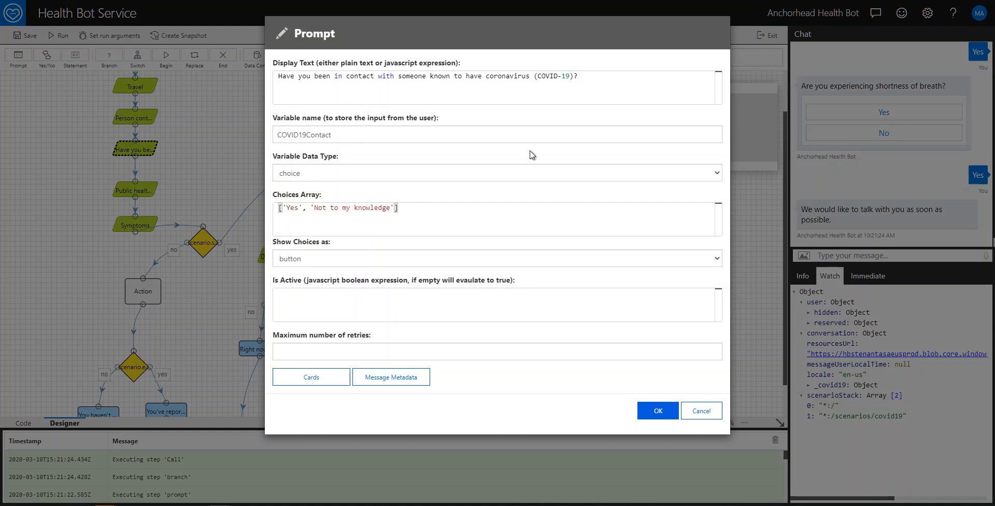
click(701, 410)
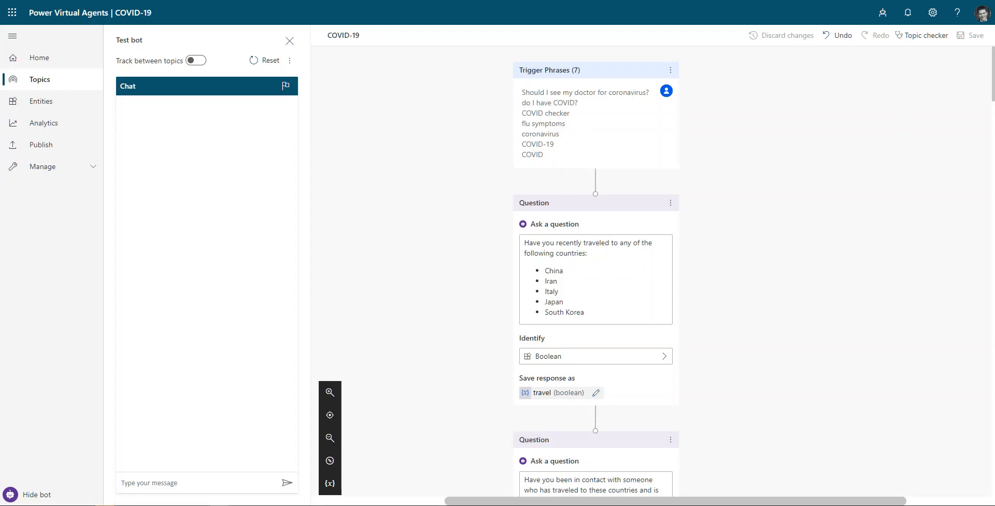
mouse_move(514, 43)
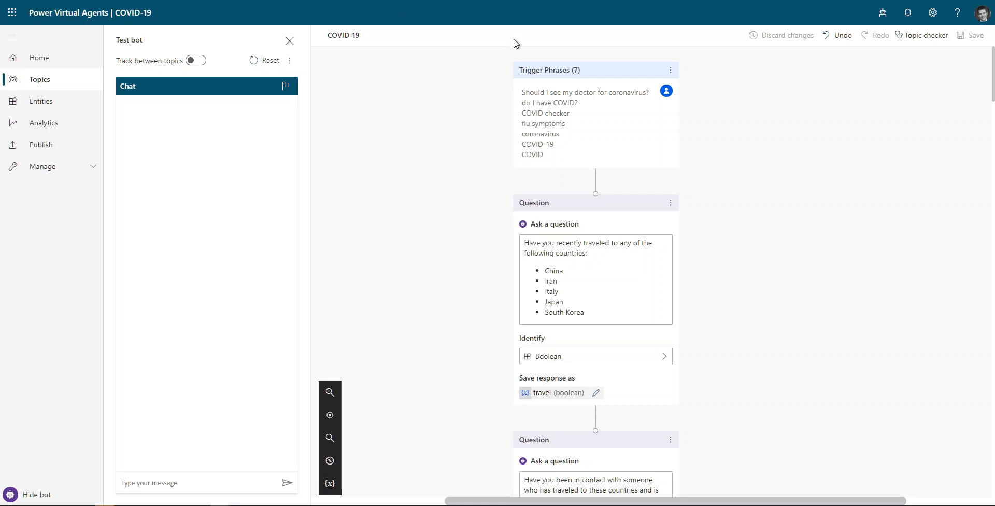
mouse_move(623, 160)
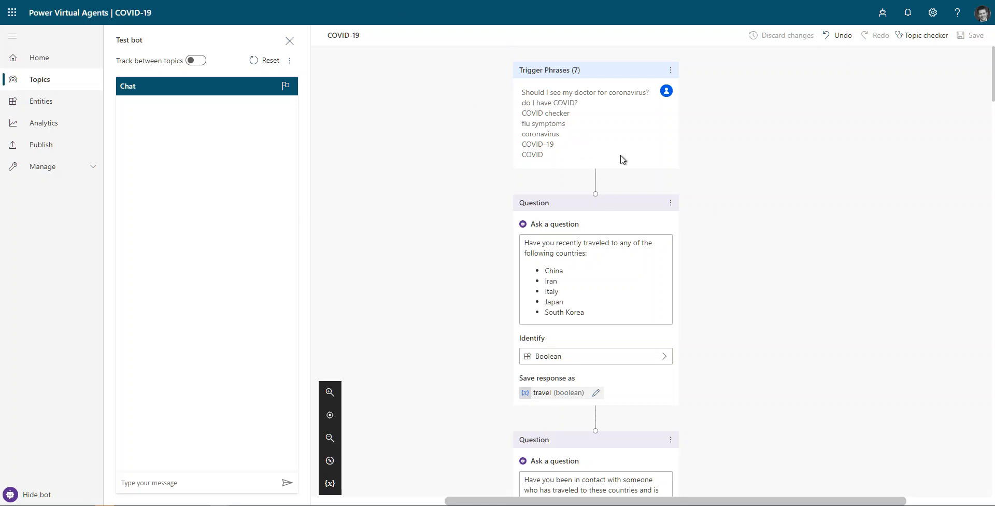
mouse_move(559, 172)
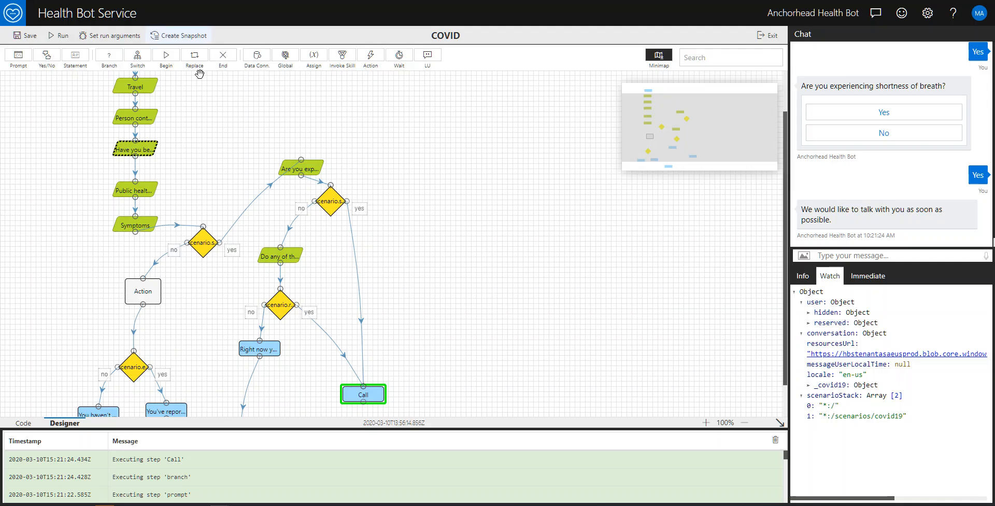
mouse_move(282, 259)
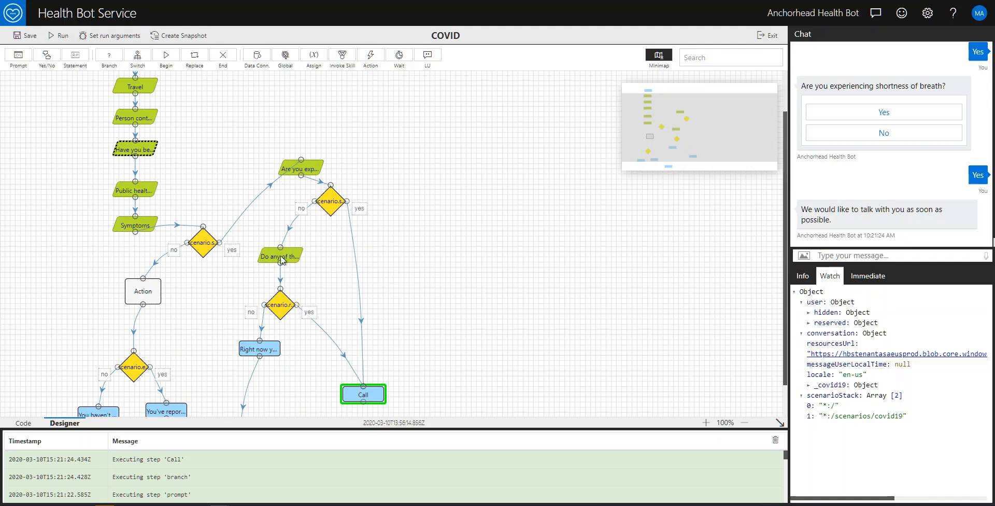
mouse_move(273, 316)
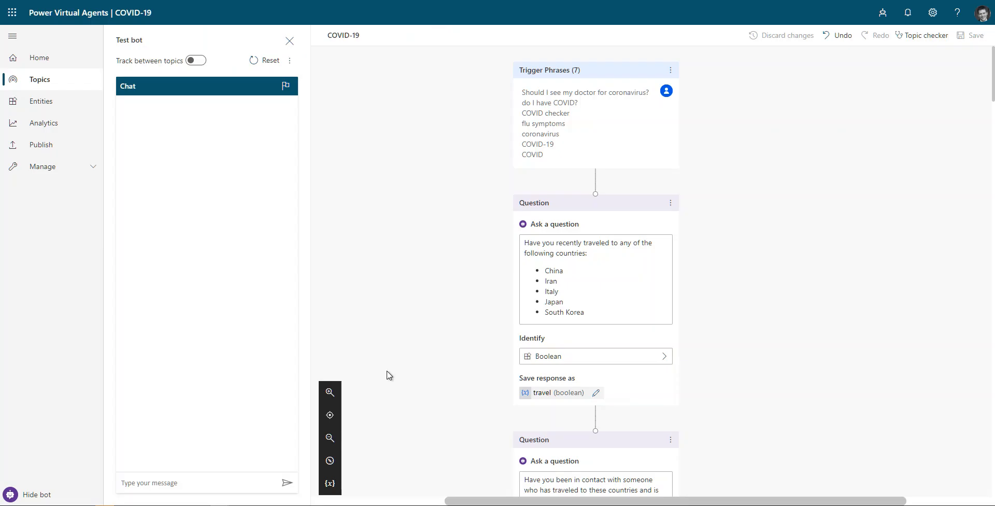
scroll(down, 3)
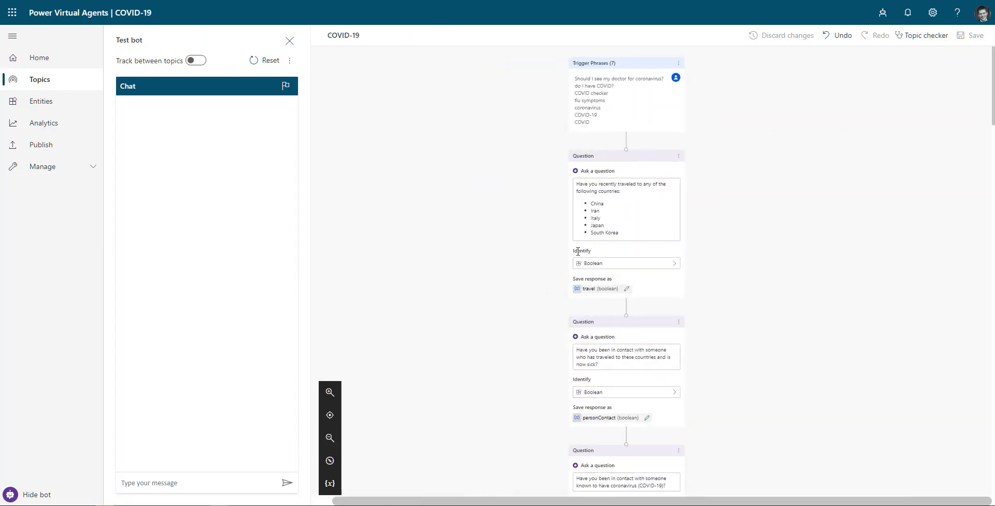
scroll(down, 3)
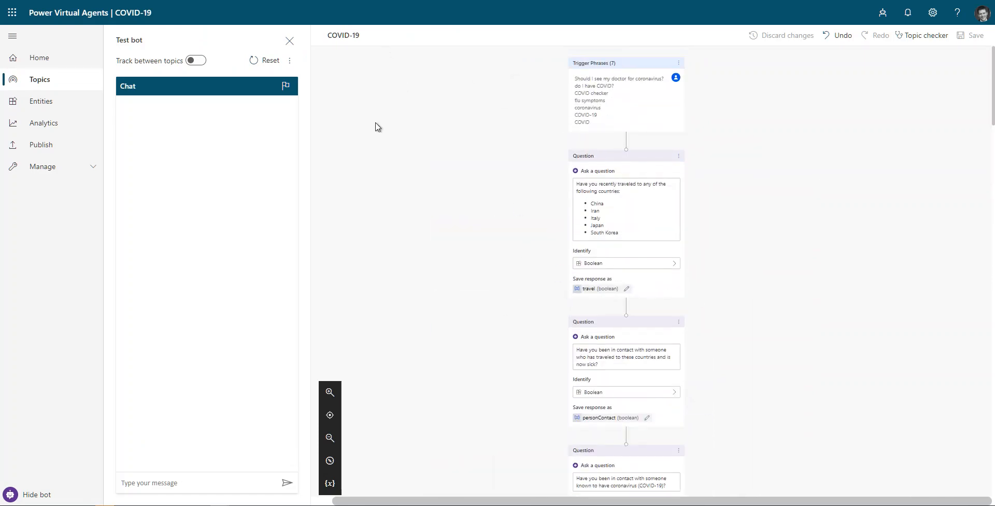
click(330, 392)
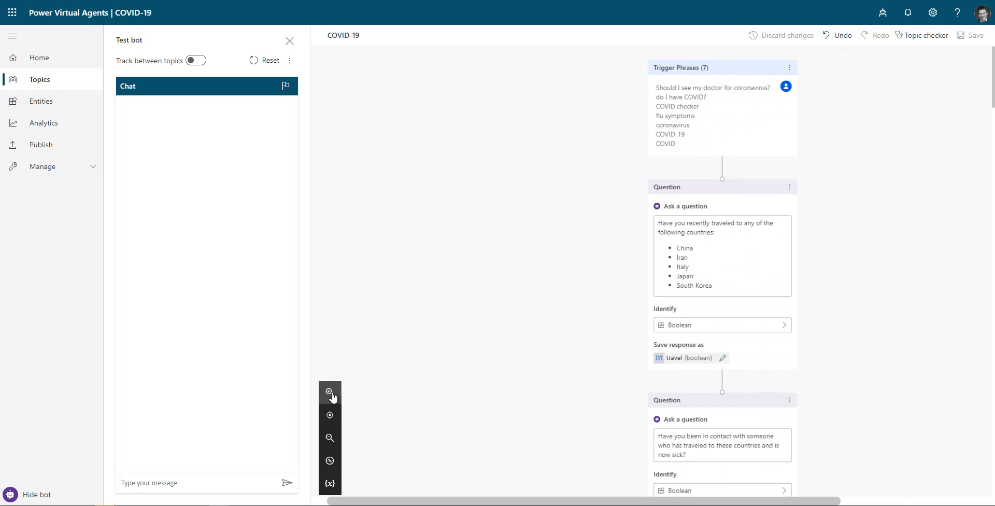
click(329, 392)
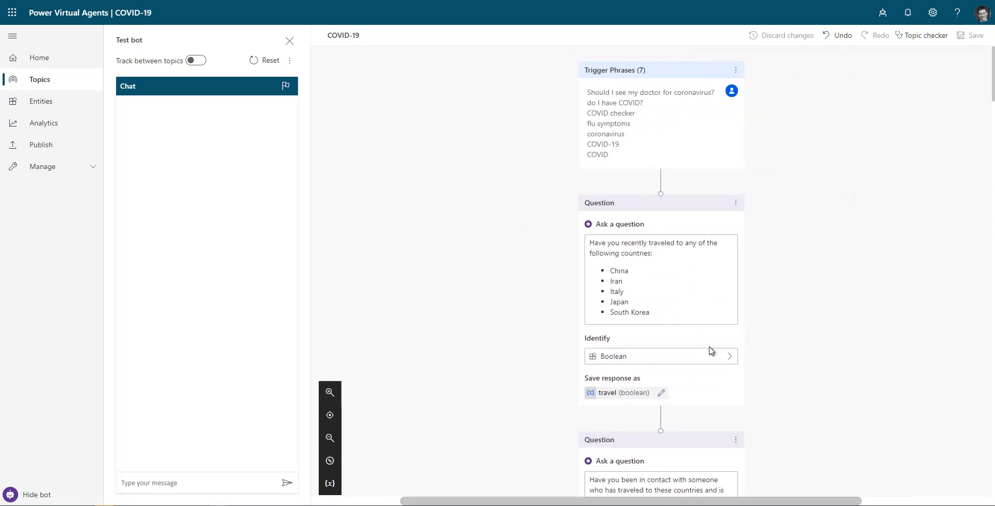
scroll(down, 3)
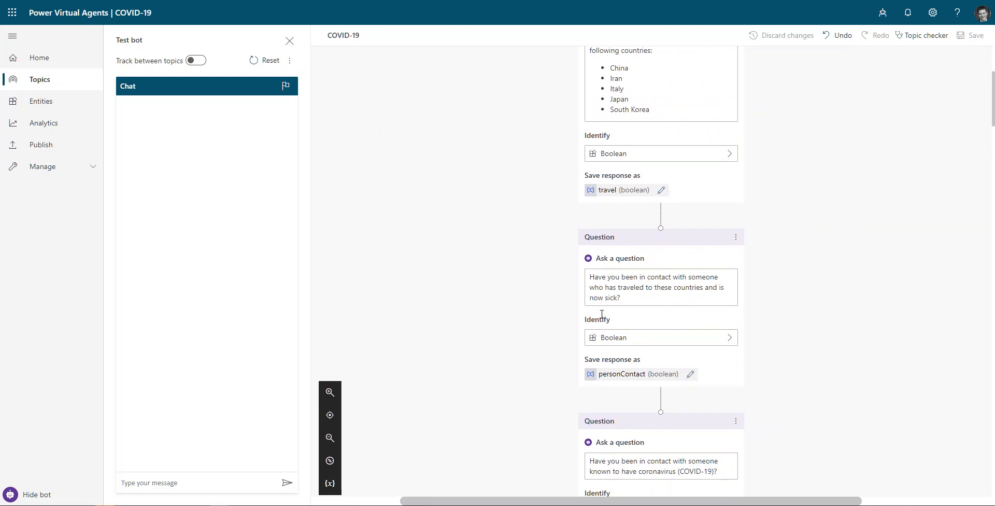
scroll(down, 3)
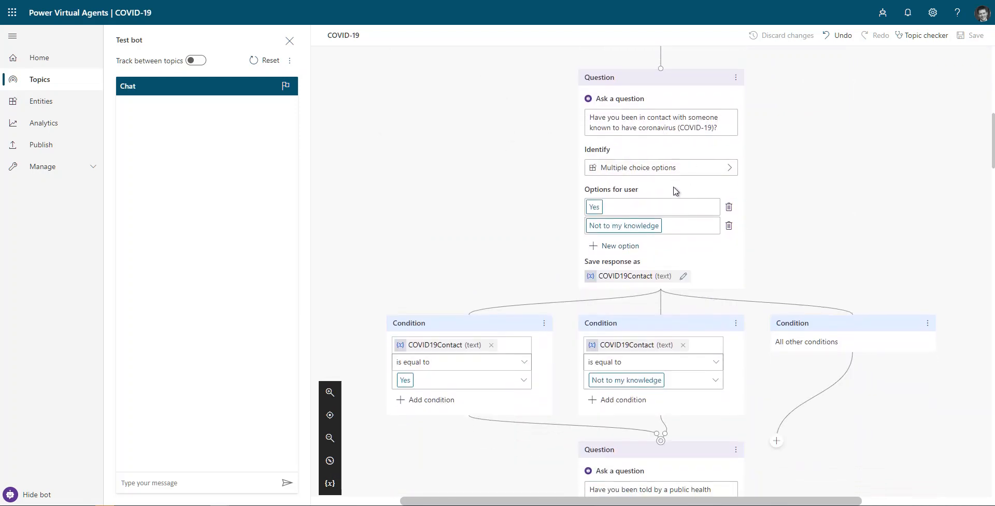
scroll(down, 3)
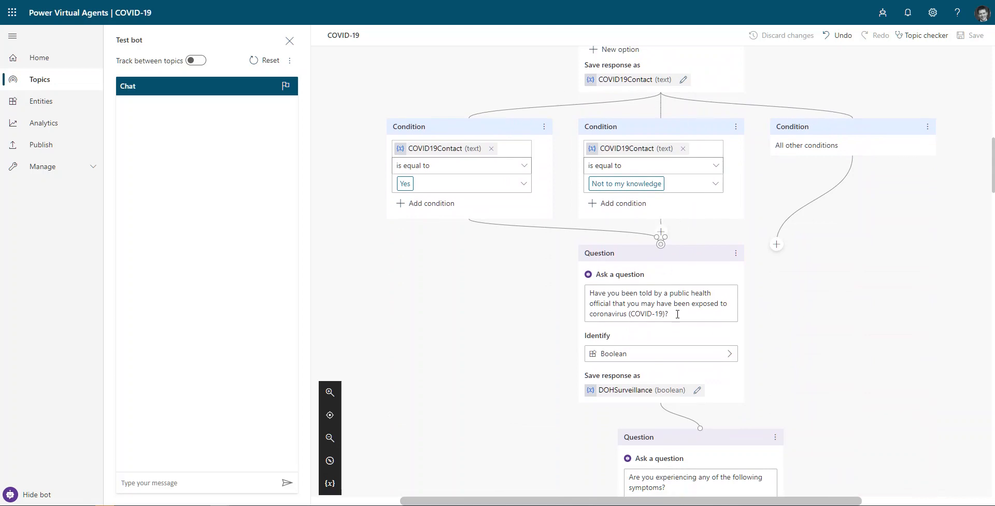
scroll(down, 3)
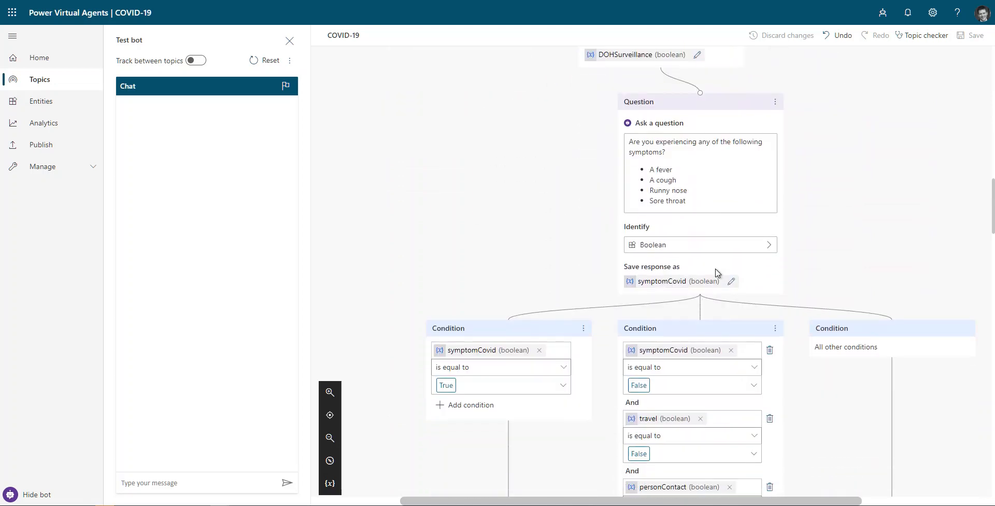
scroll(down, 3)
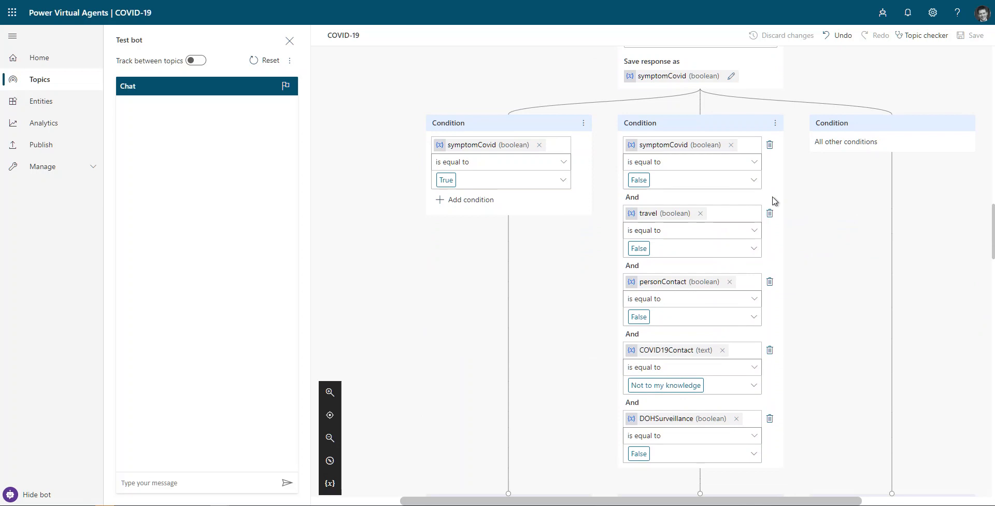
scroll(down, 3)
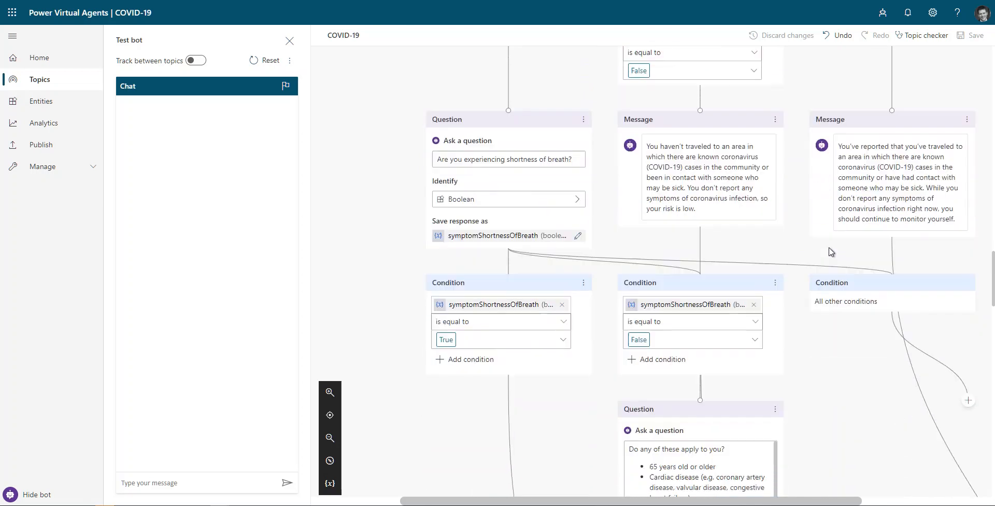
scroll(down, 3)
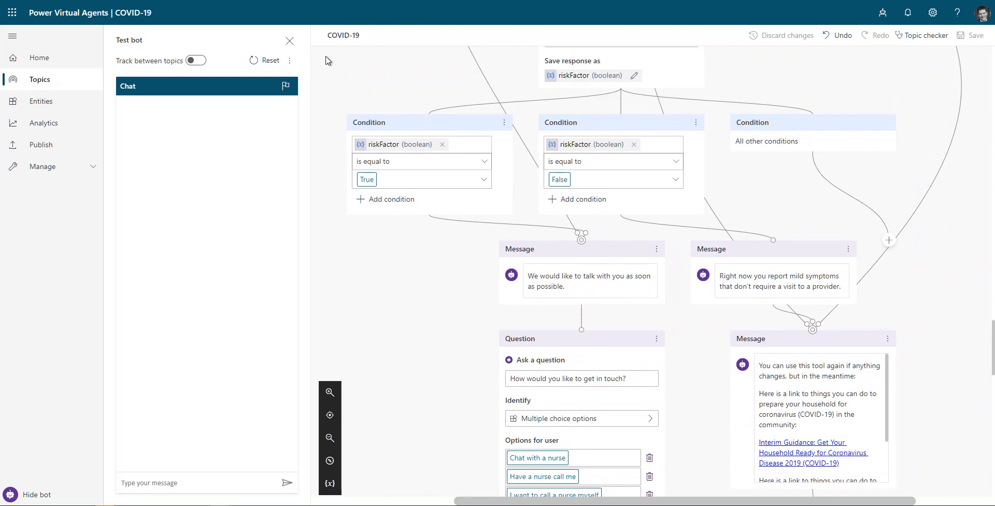
mouse_move(514, 227)
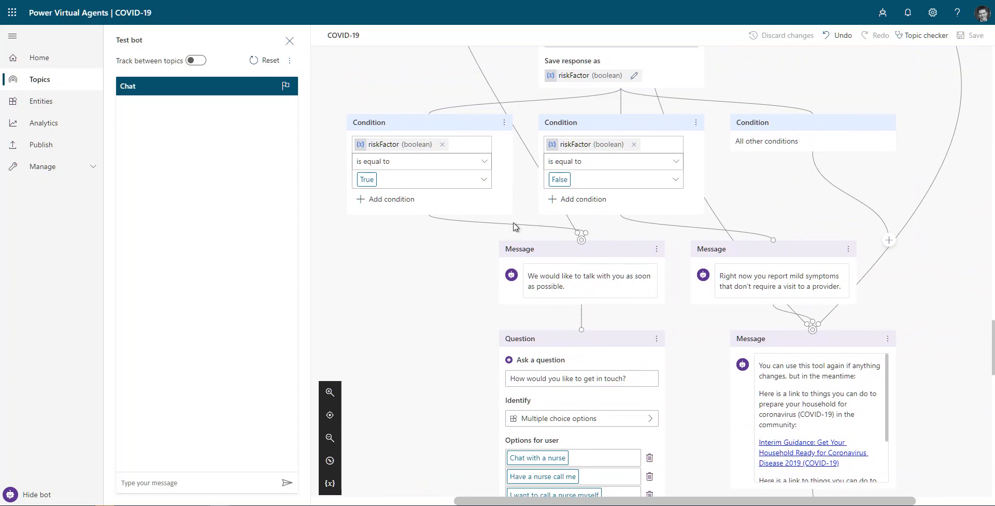
mouse_move(811, 319)
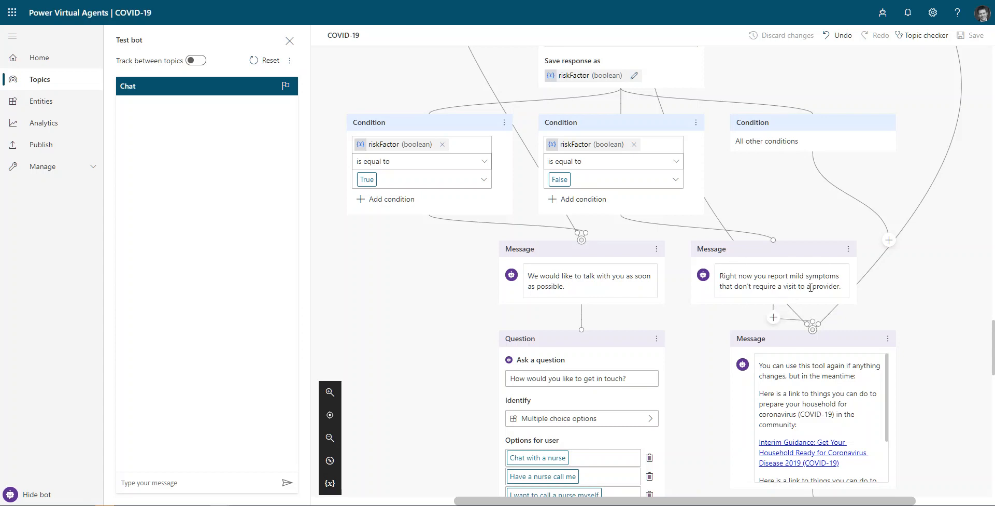
mouse_move(772, 297)
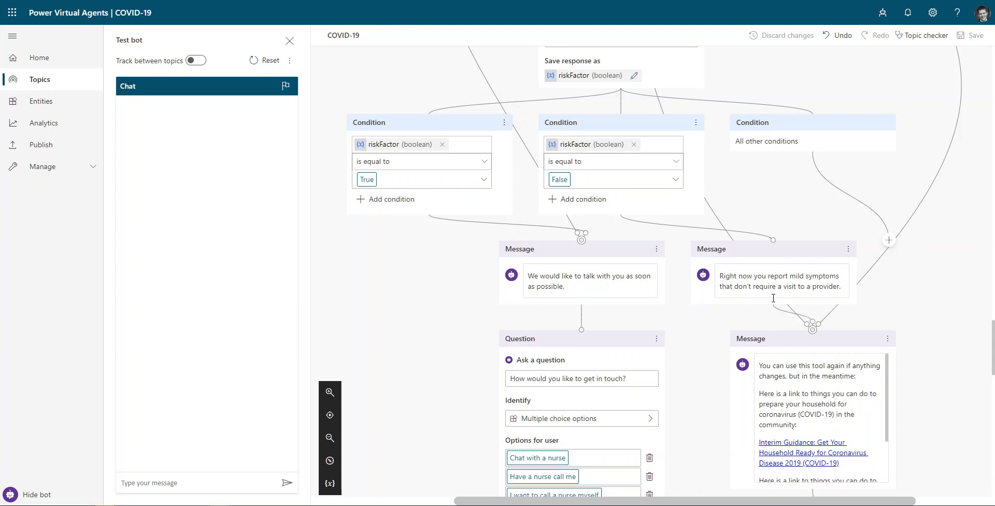
mouse_move(769, 221)
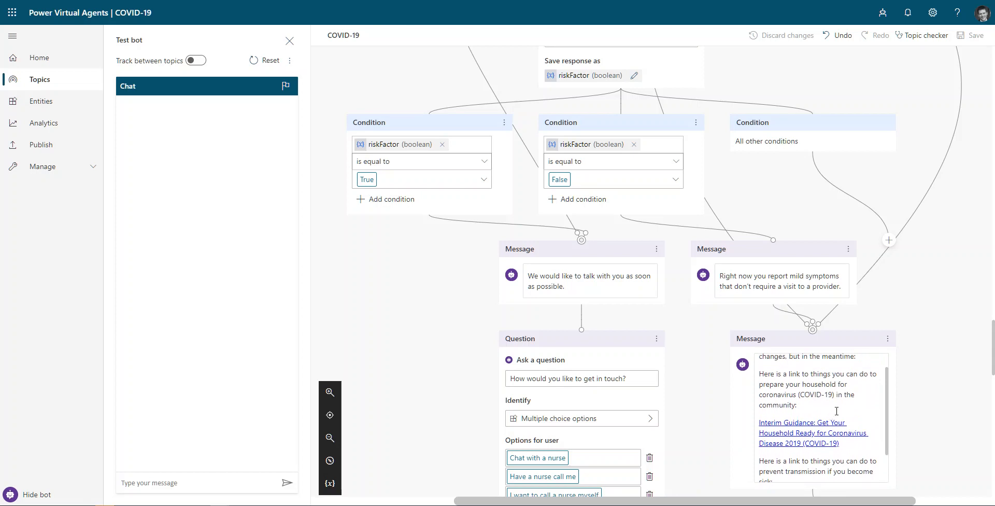
mouse_move(836, 411)
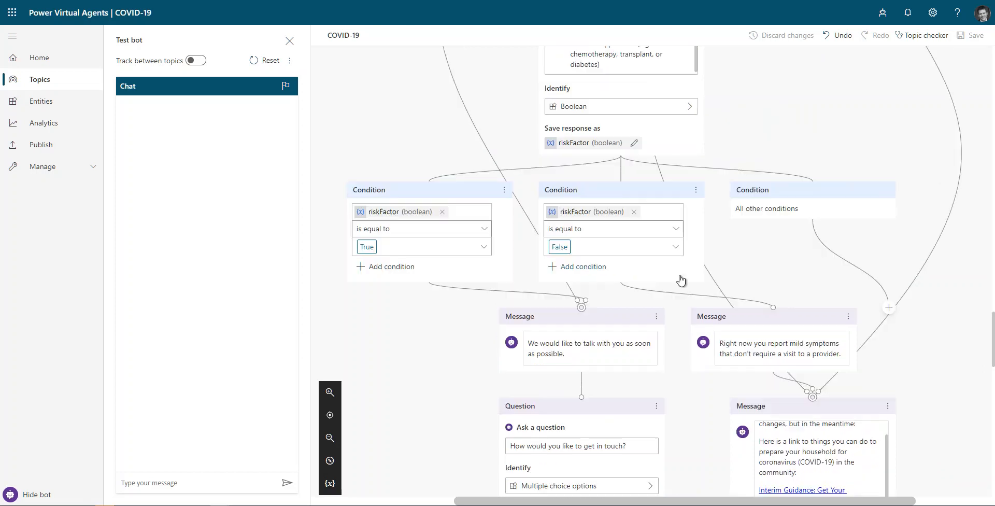
mouse_move(823, 302)
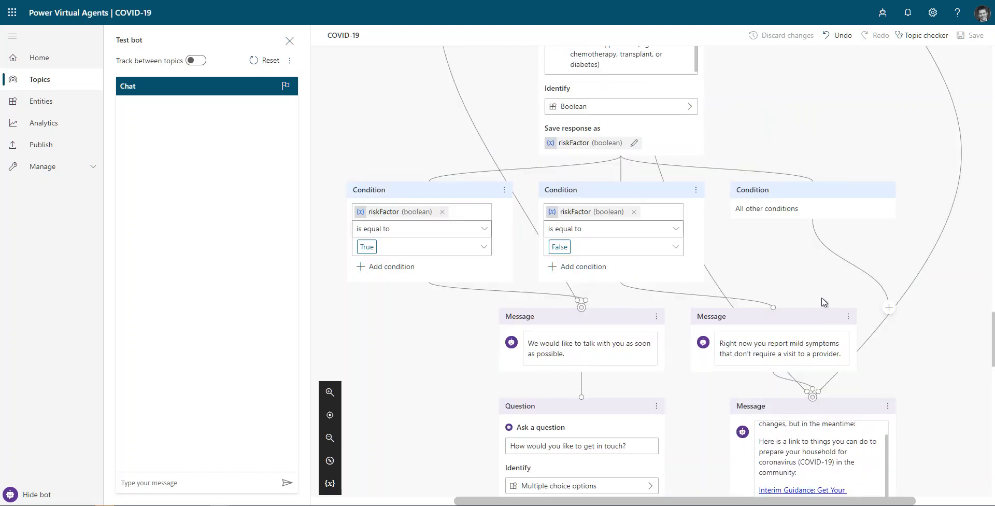
mouse_move(805, 396)
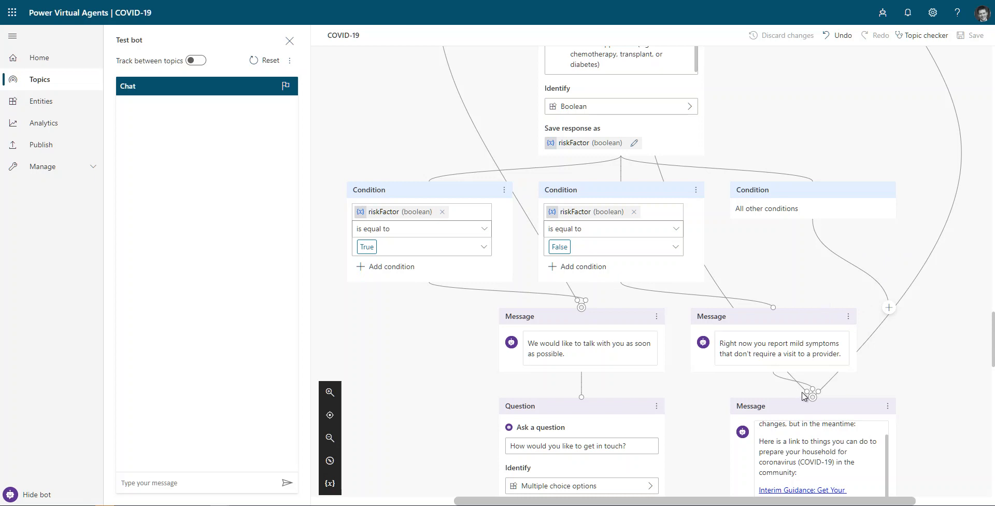
mouse_move(676, 367)
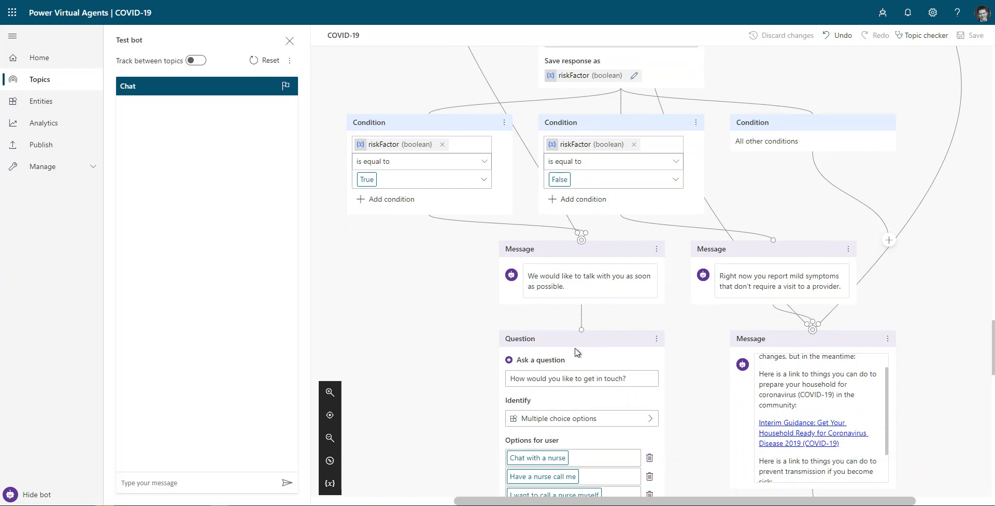
scroll(down, 3)
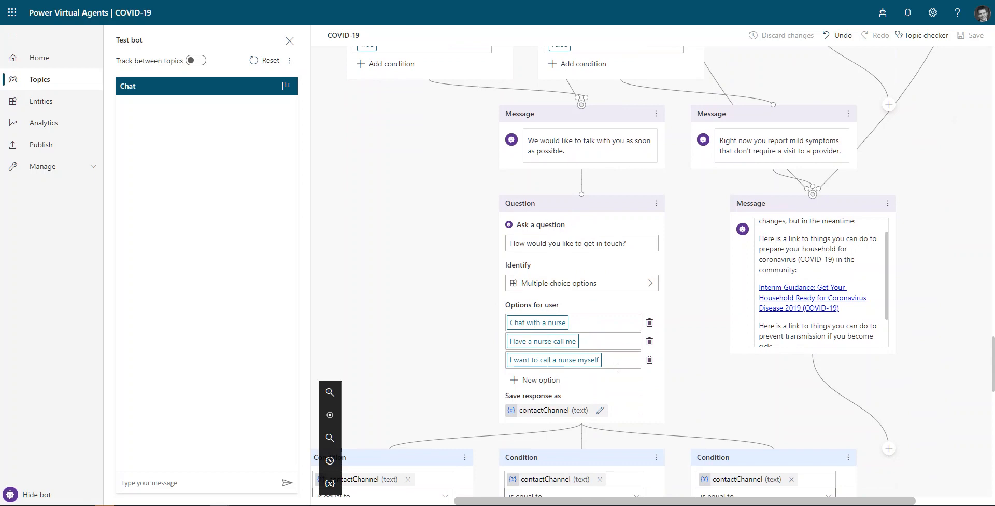
scroll(down, 3)
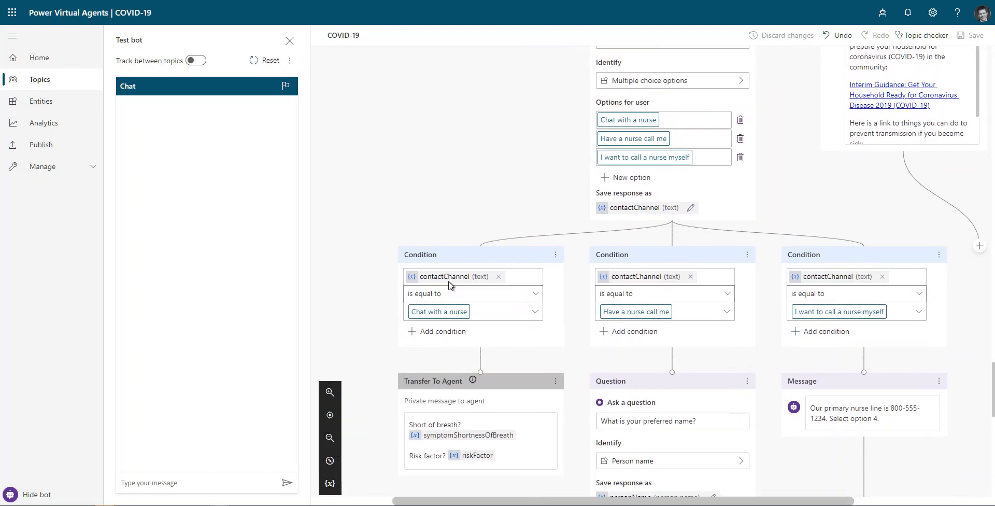
mouse_move(501, 353)
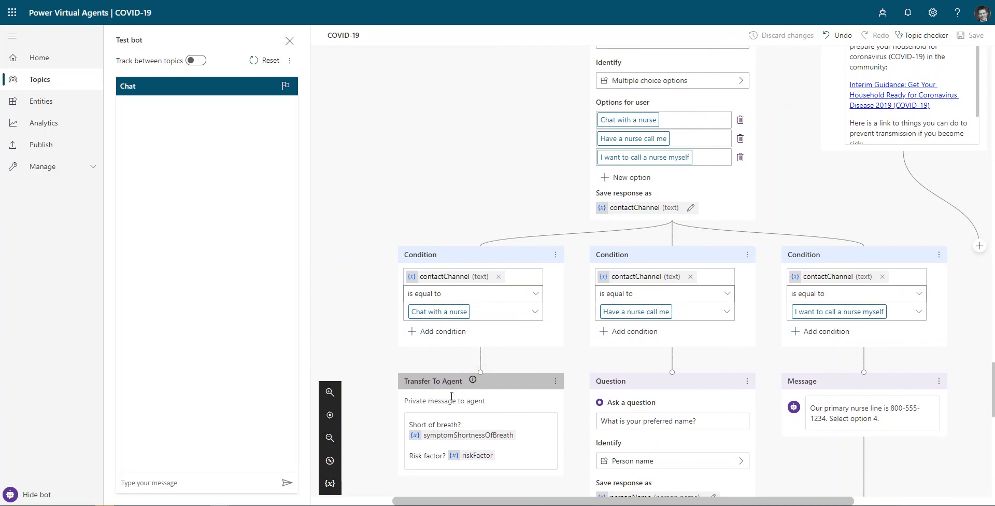
mouse_move(472, 381)
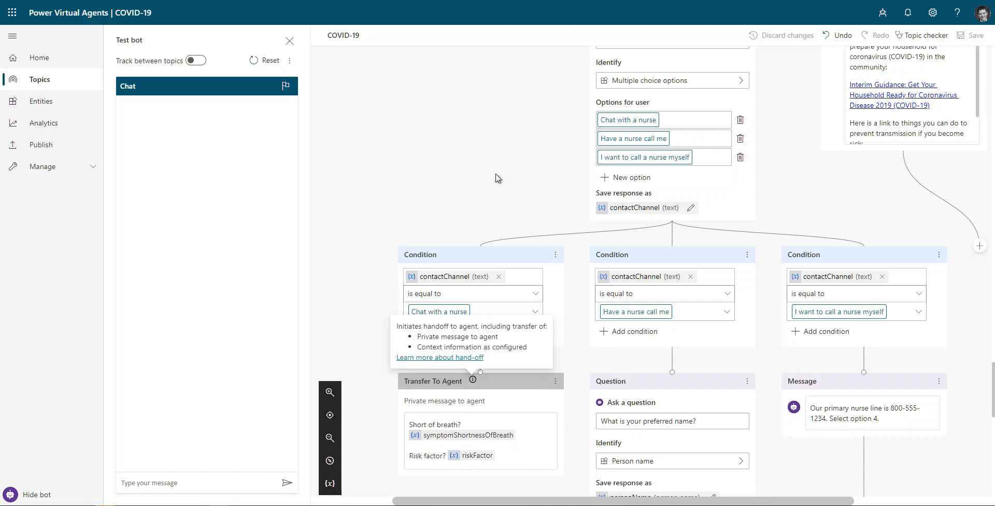
mouse_move(541, 360)
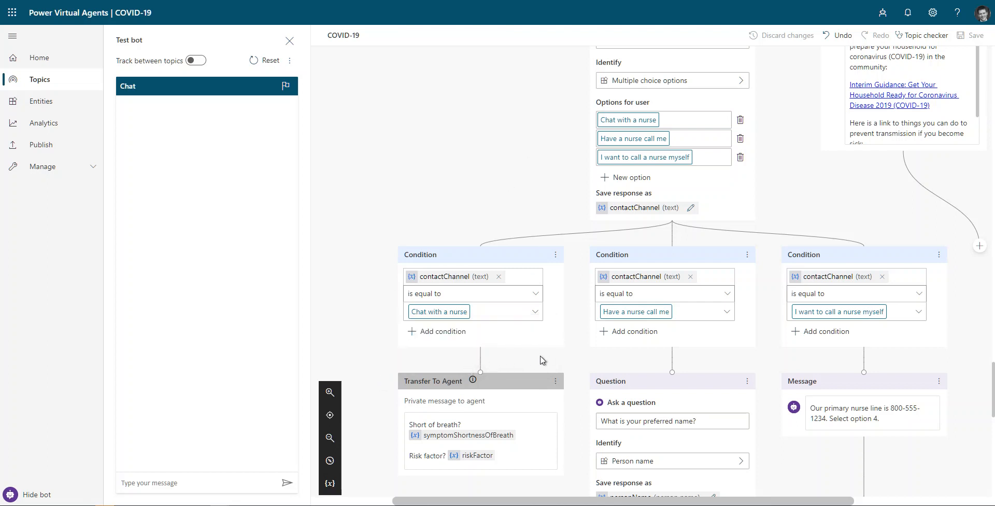
mouse_move(435, 451)
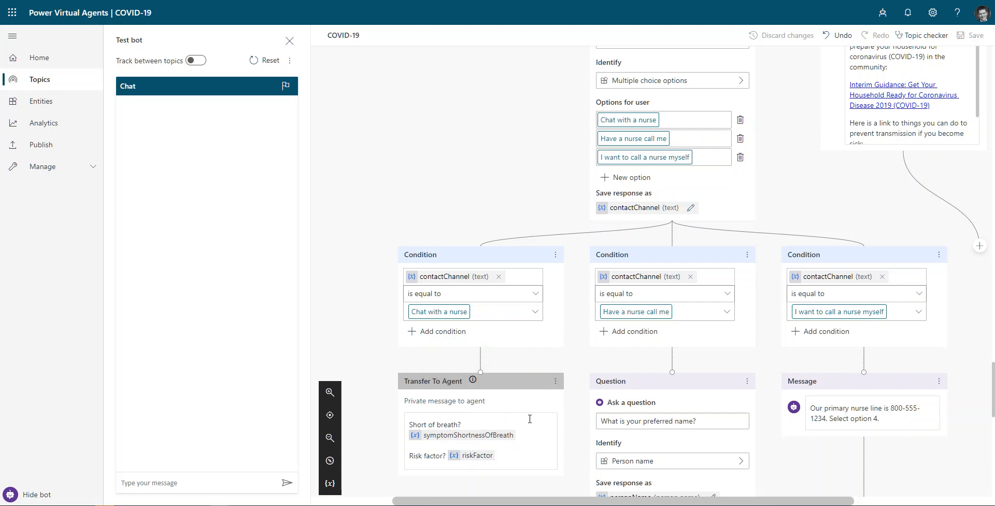
mouse_move(542, 412)
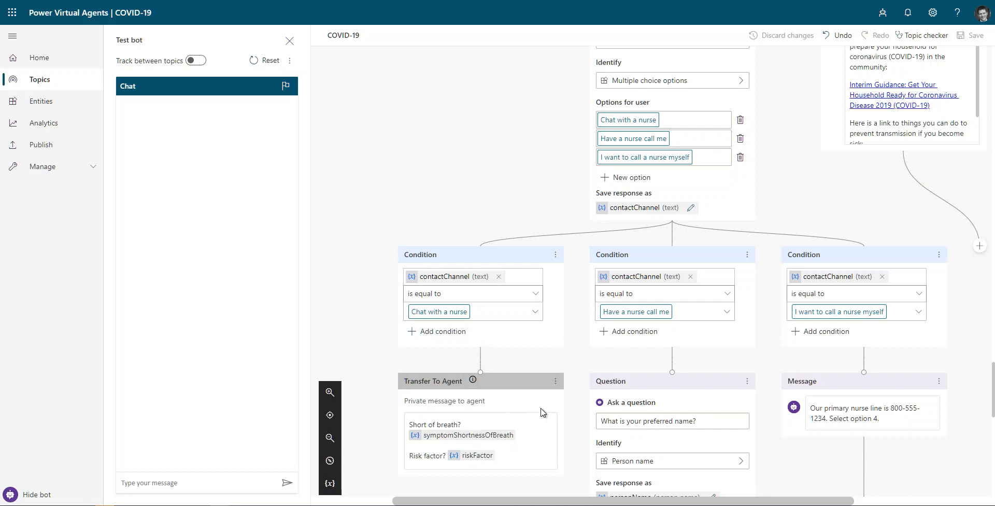
mouse_move(533, 207)
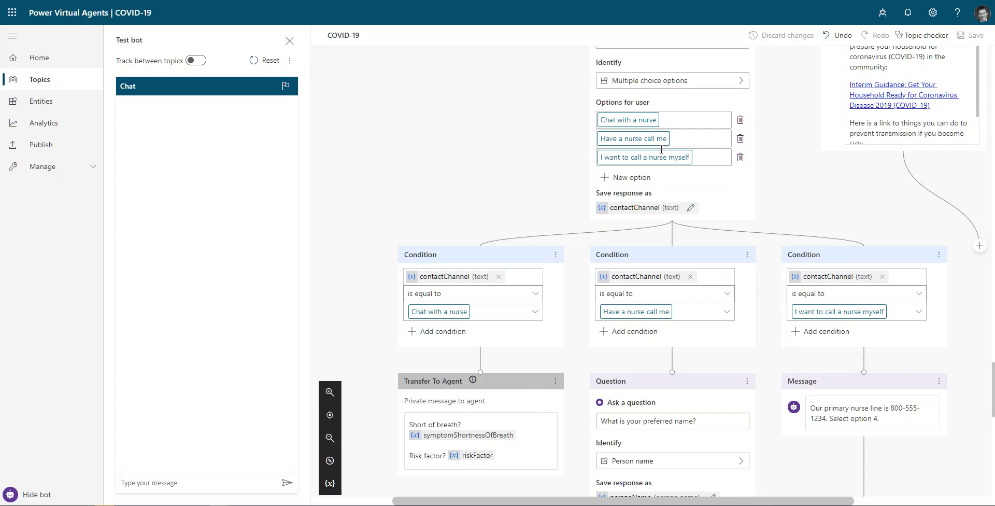
scroll(down, 3)
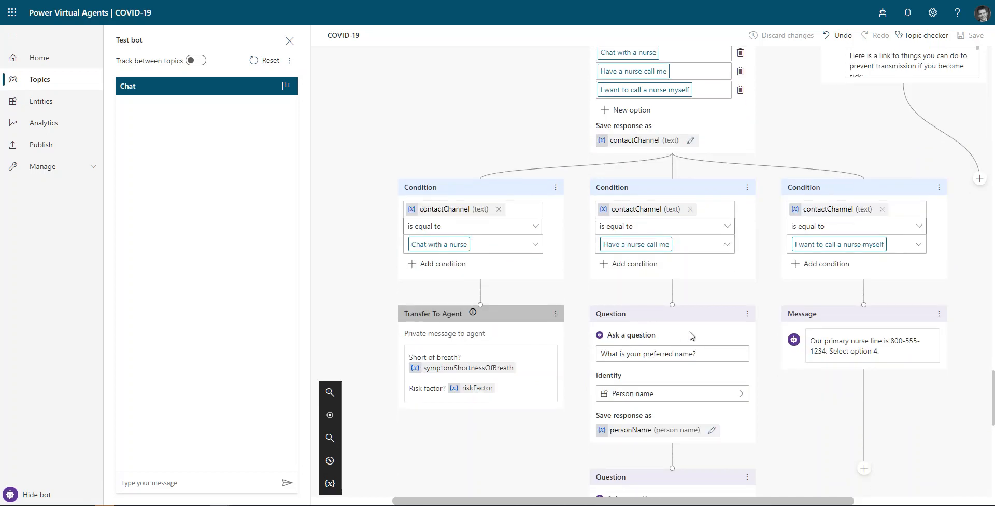
scroll(down, 3)
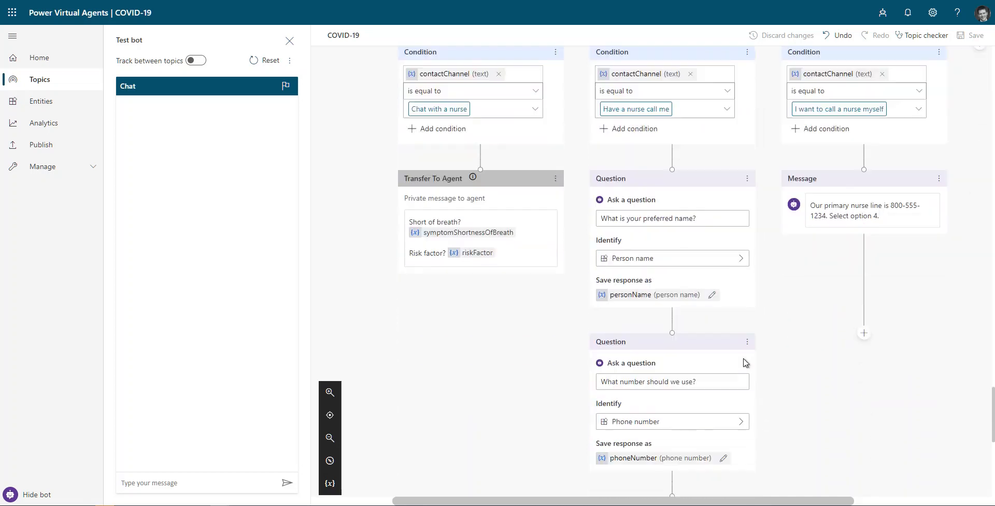
mouse_move(690, 315)
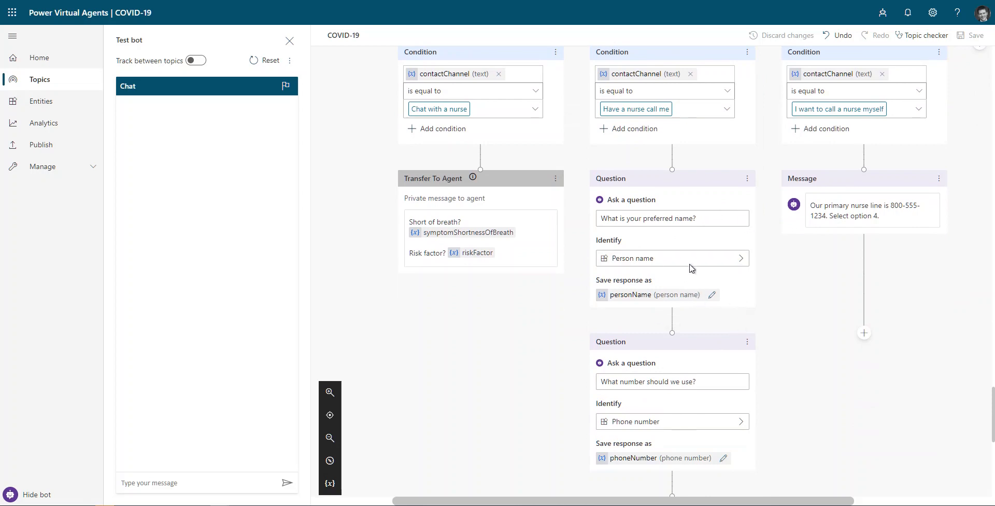
mouse_move(710, 297)
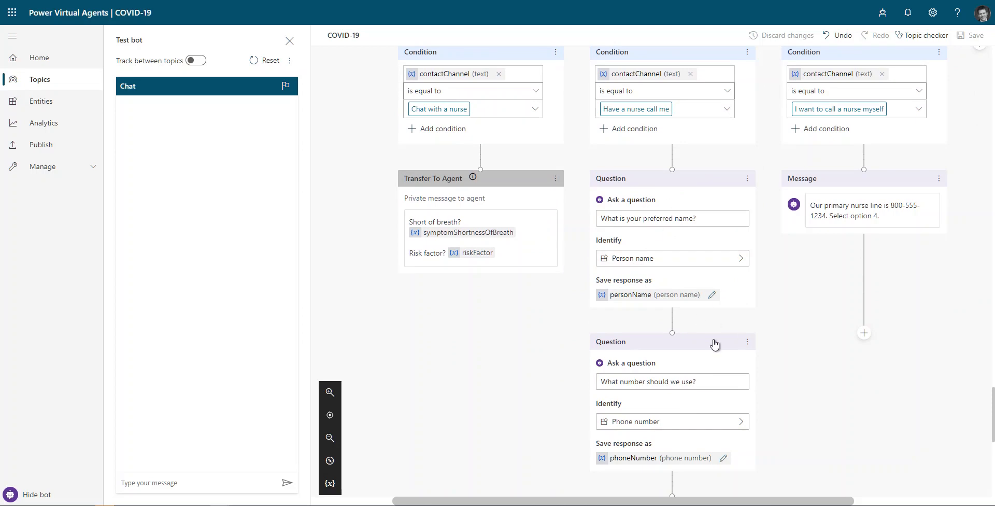
mouse_move(624, 324)
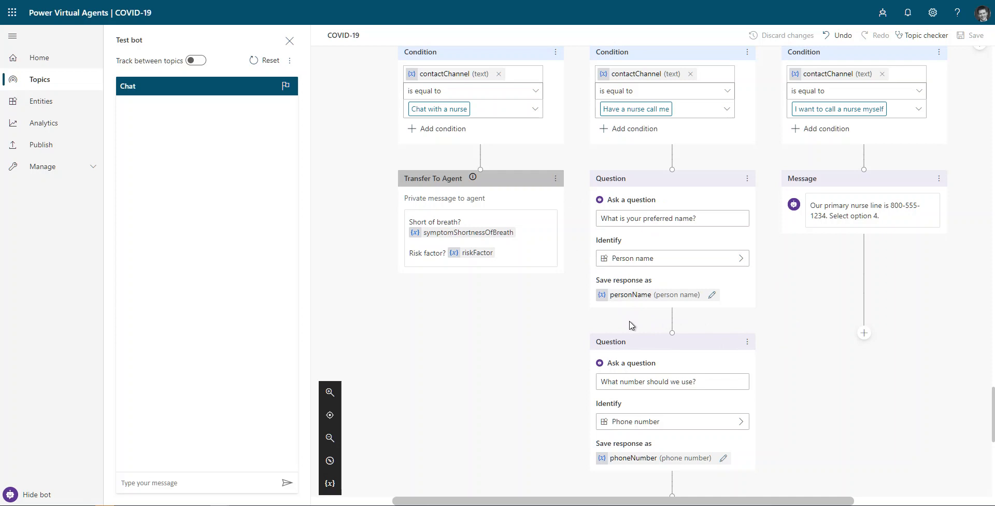
scroll(down, 3)
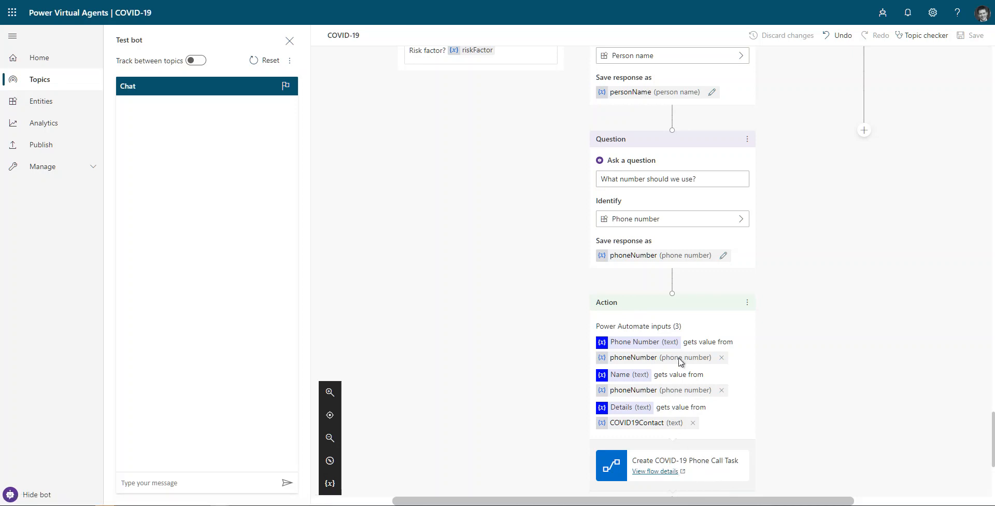
mouse_move(685, 399)
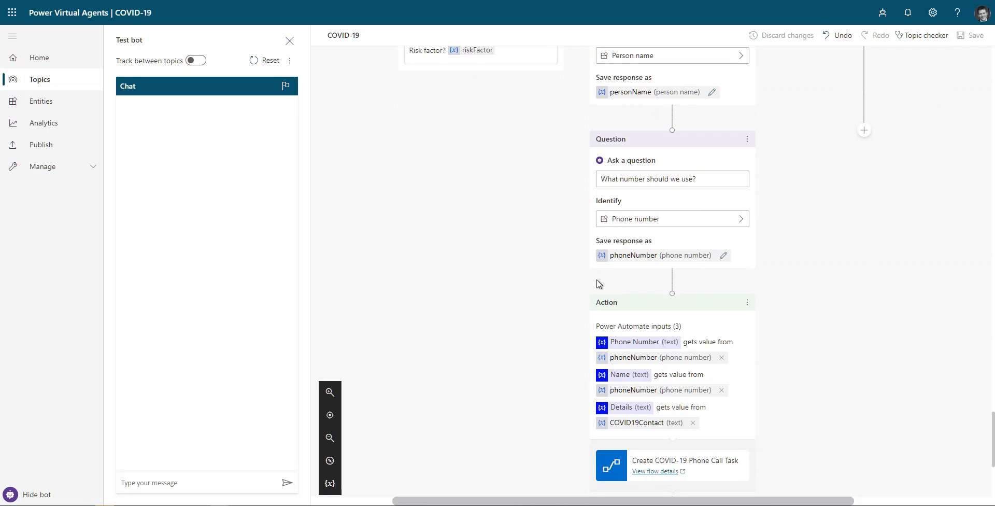
mouse_move(508, 98)
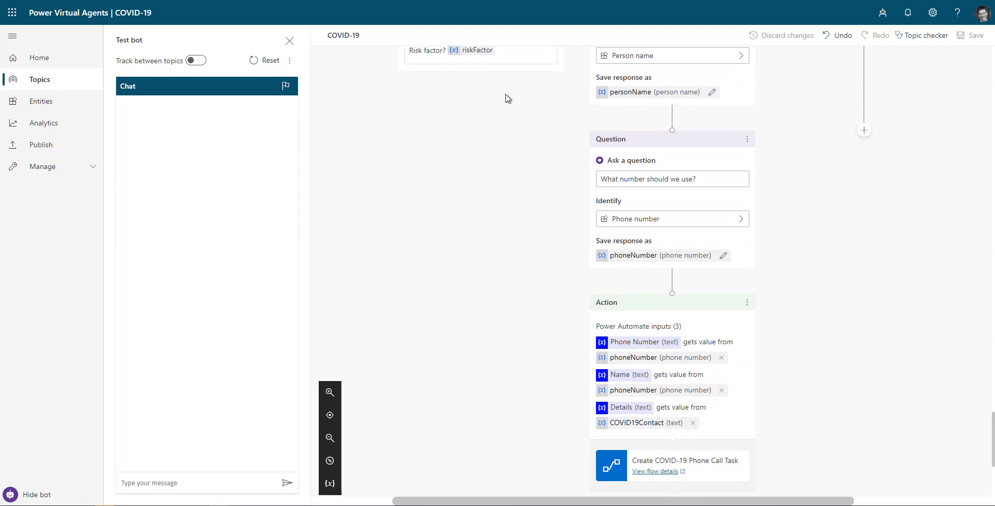
click(656, 471)
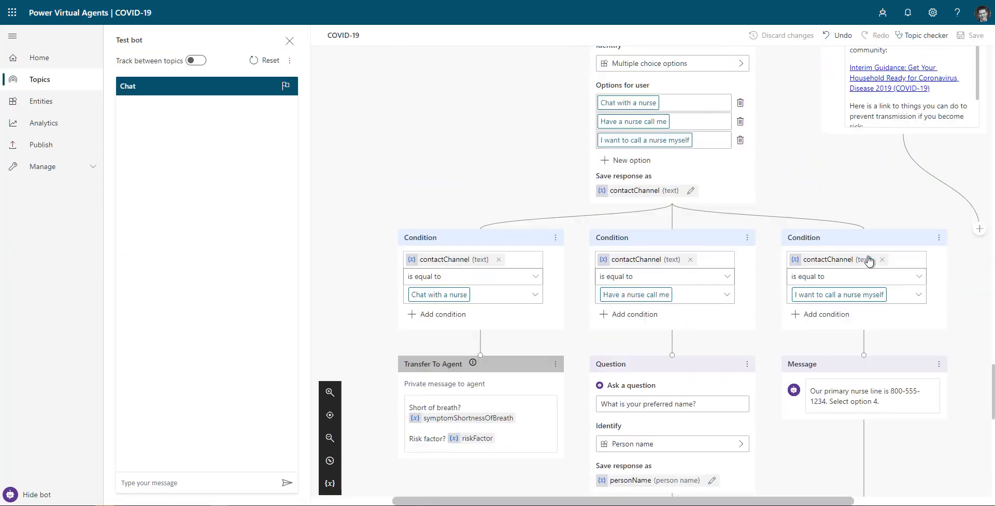
scroll(down, 3)
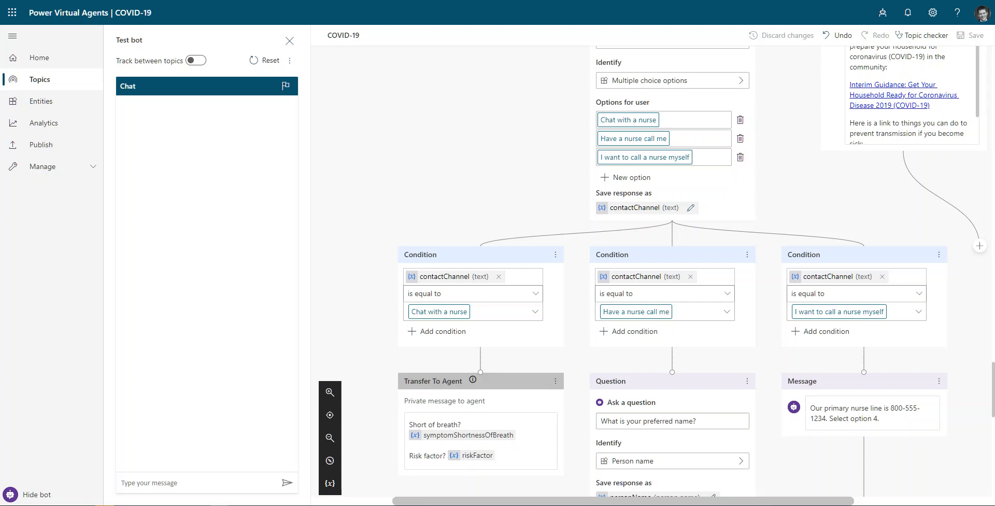
mouse_move(872, 370)
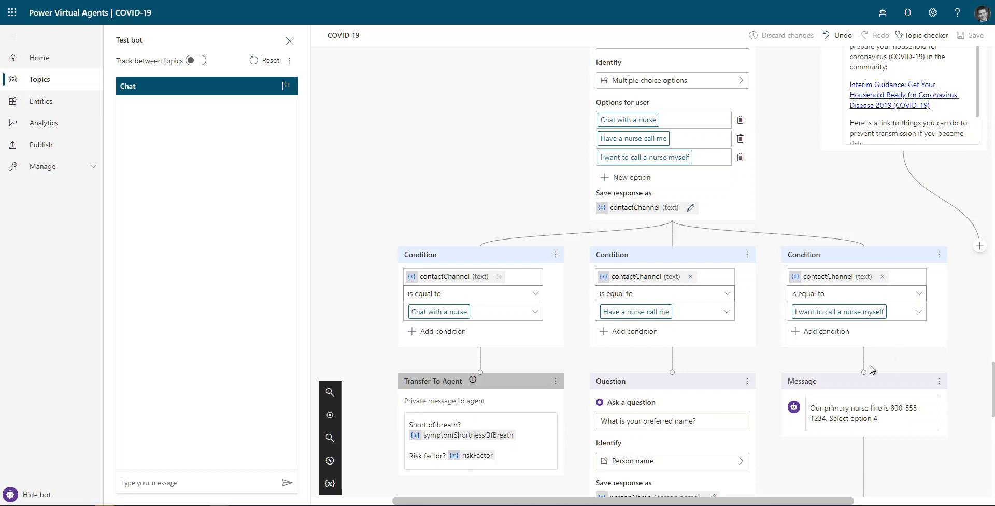
mouse_move(828, 388)
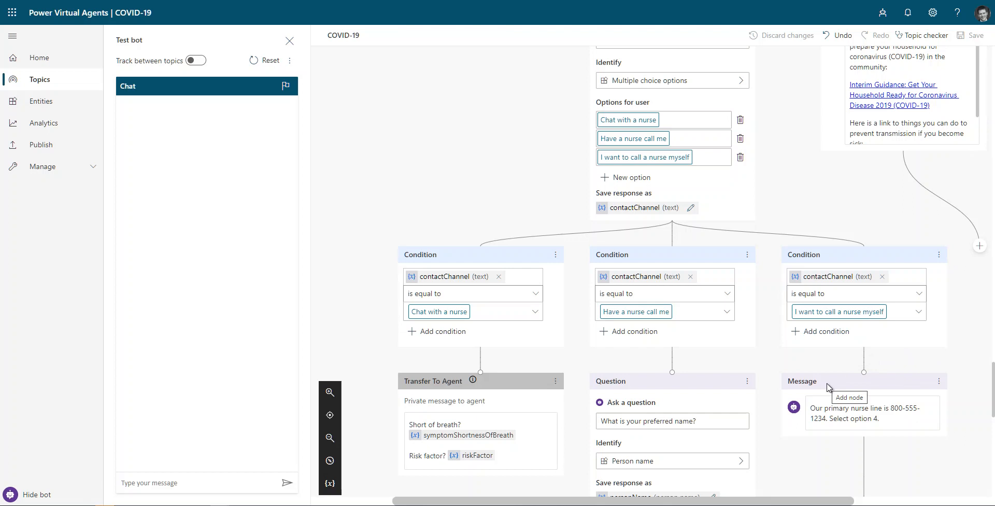
mouse_move(486, 132)
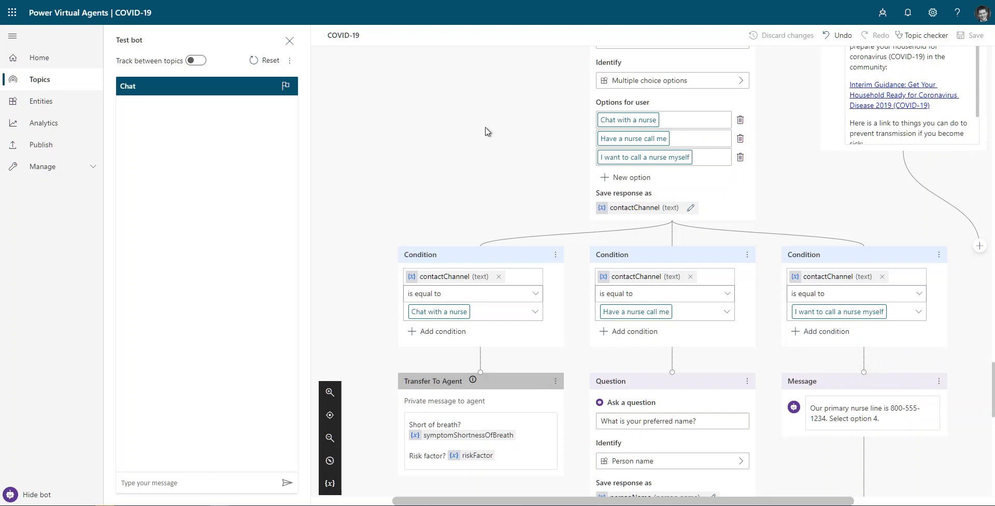
mouse_move(492, 130)
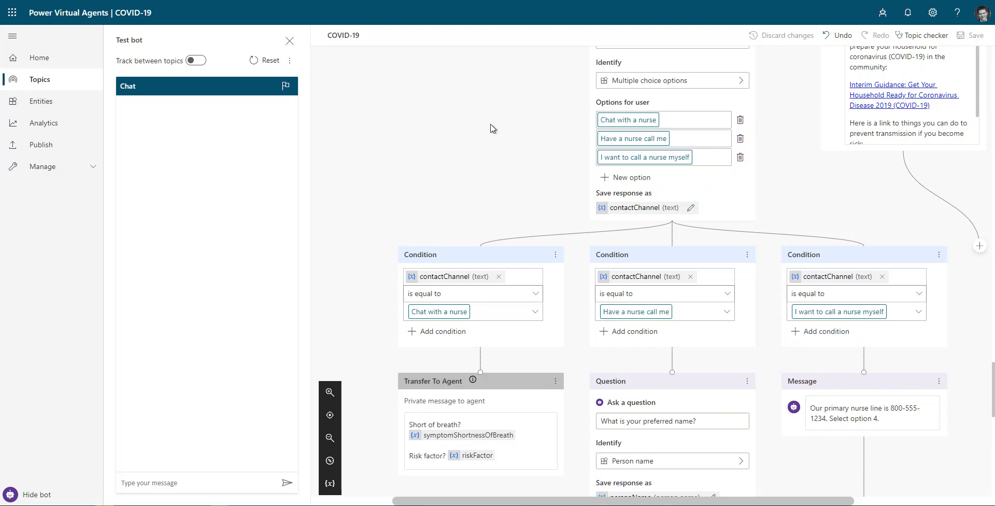
Expand Manage and show the bot's Channels page with deployment options.
click(42, 167)
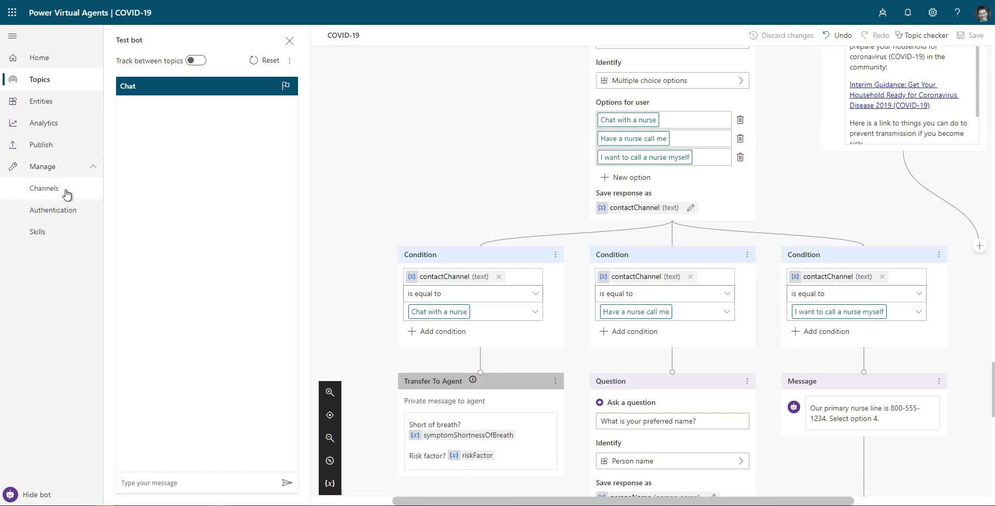
mouse_move(44, 188)
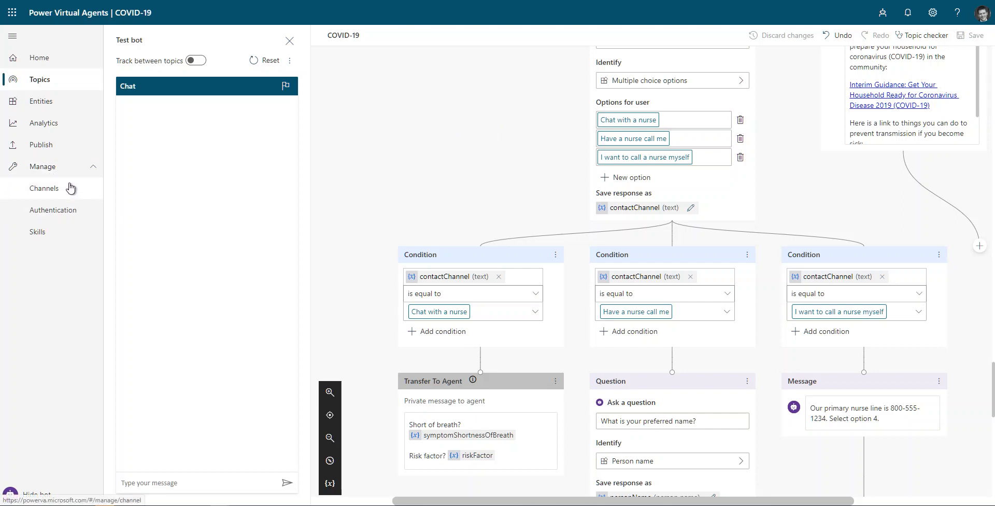
mouse_move(30, 193)
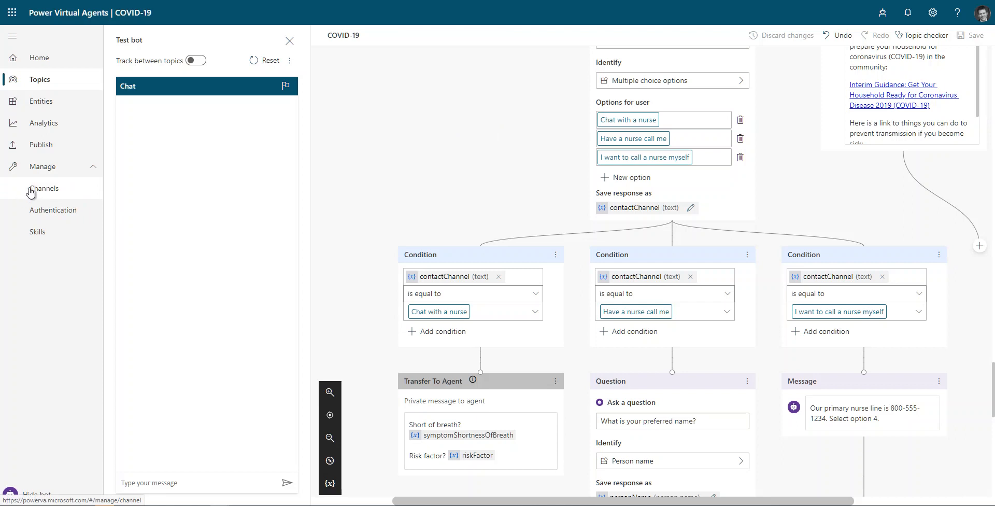
click(45, 189)
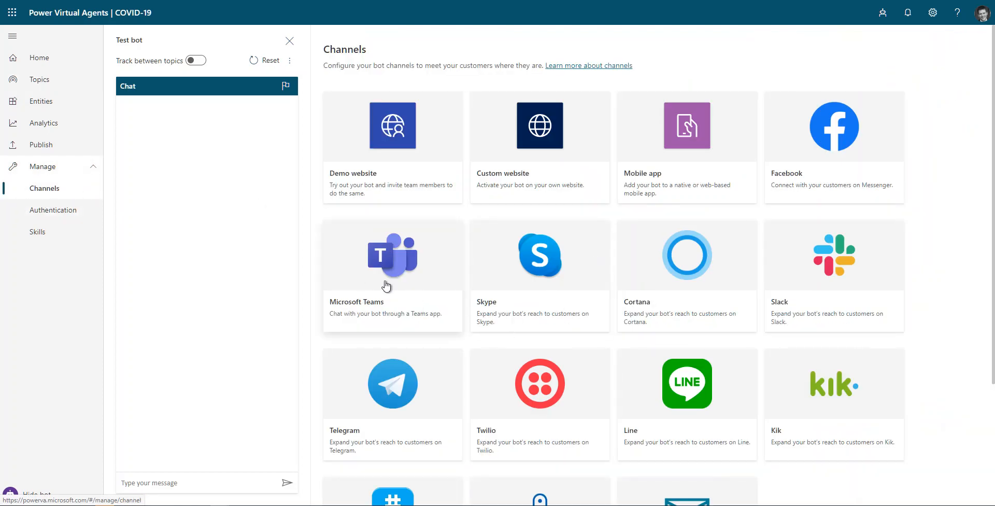
mouse_move(425, 281)
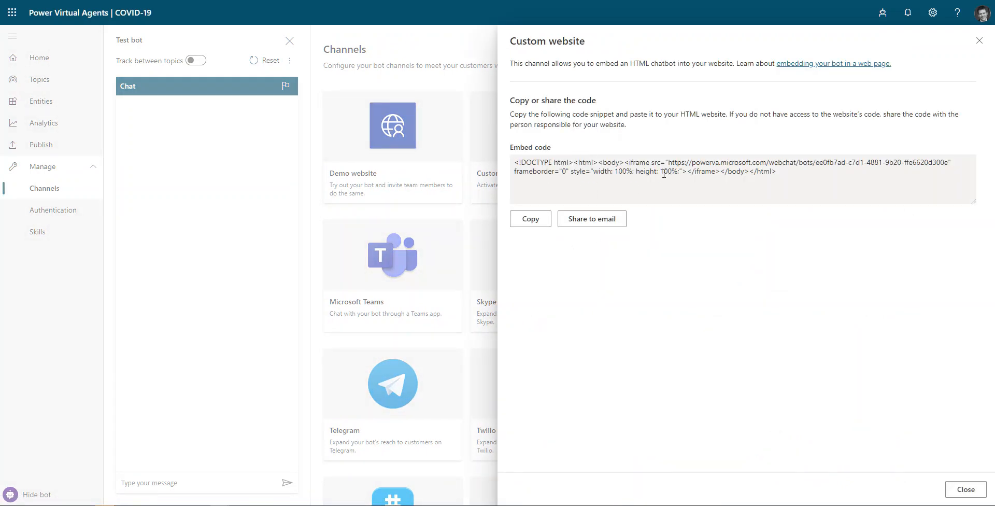
mouse_move(675, 210)
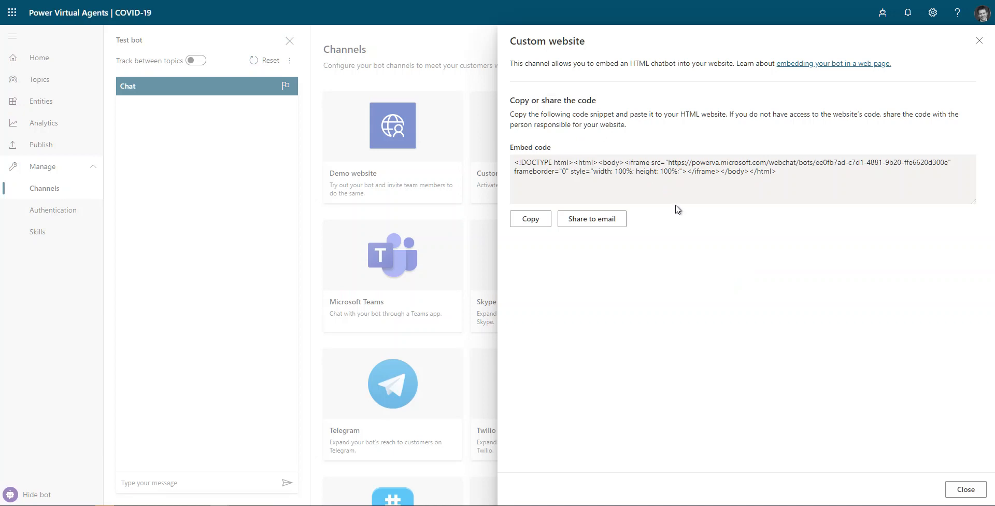
Close the custom website embed code panel, returning to the Channels list.
click(979, 40)
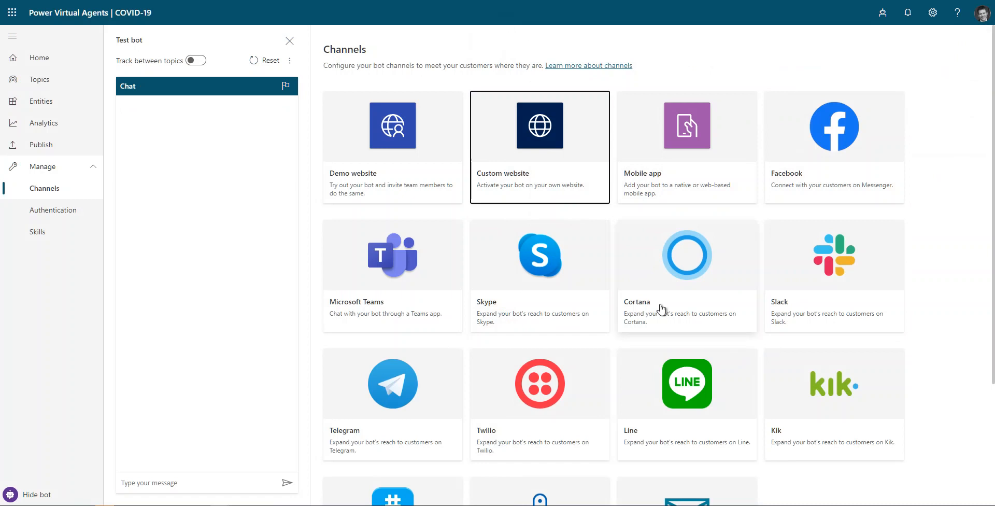
mouse_move(210, 124)
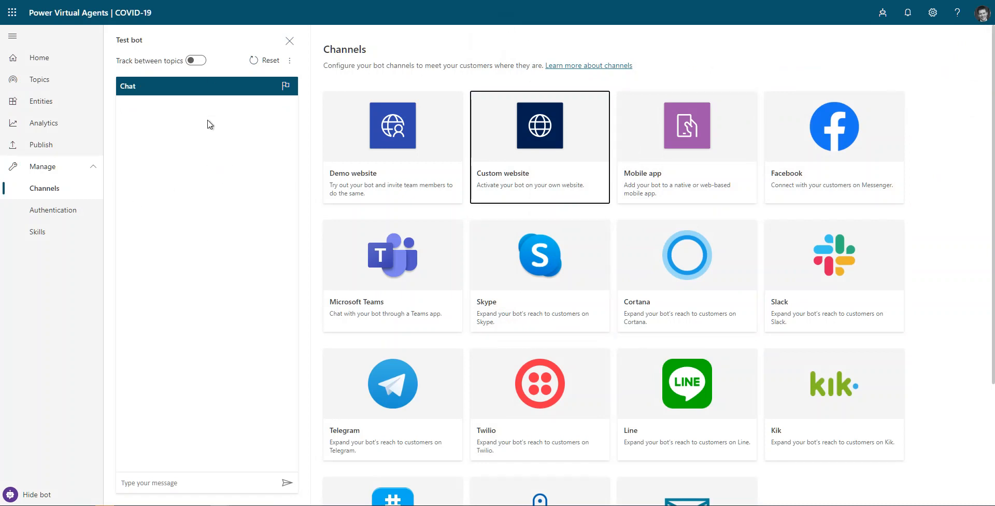
mouse_move(585, 173)
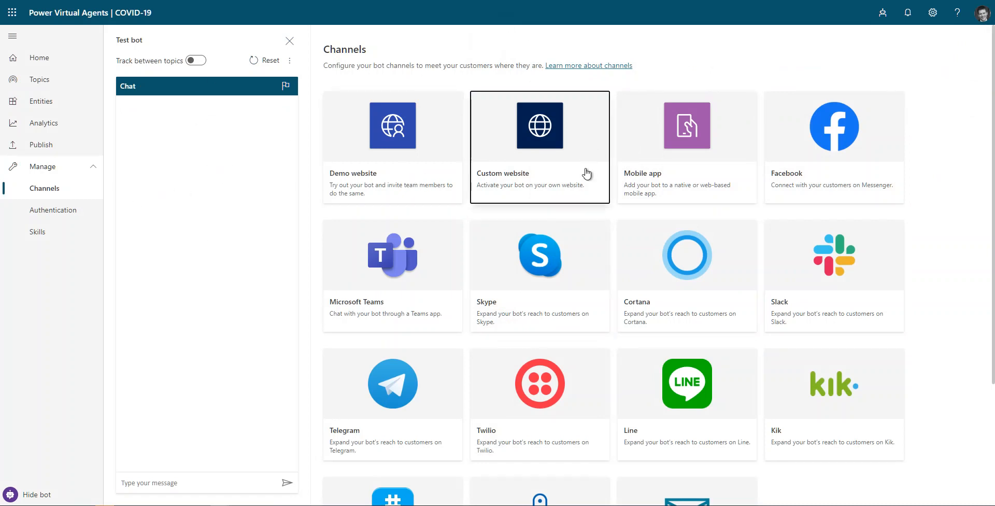
mouse_move(558, 178)
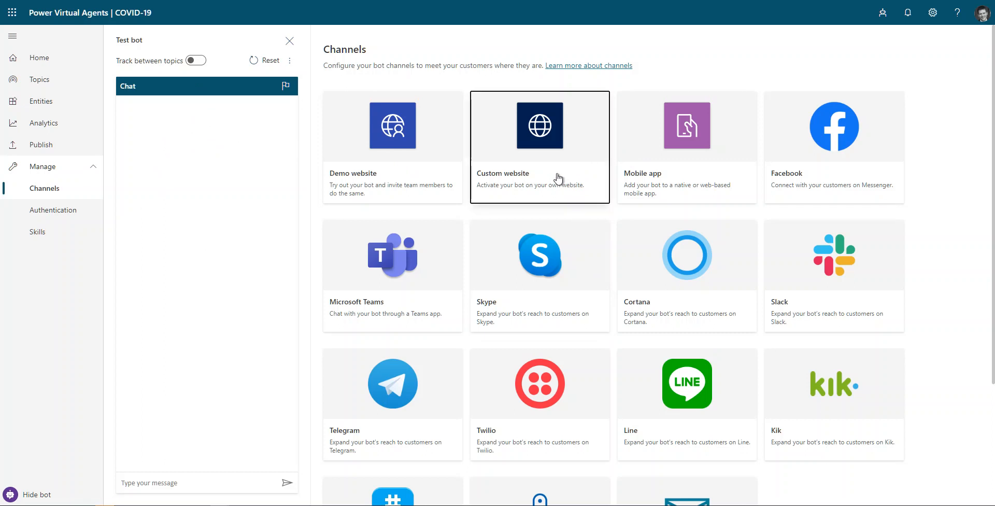
mouse_move(569, 227)
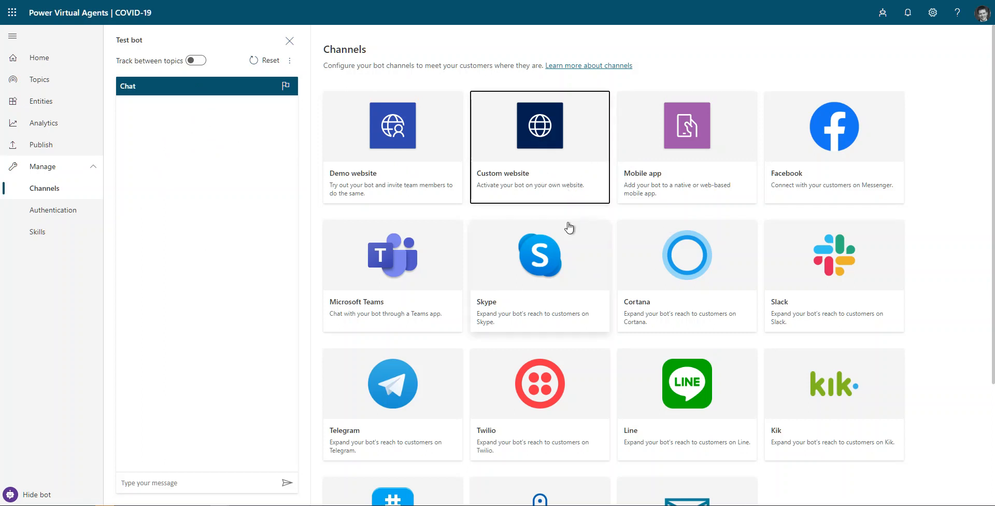
mouse_move(216, 500)
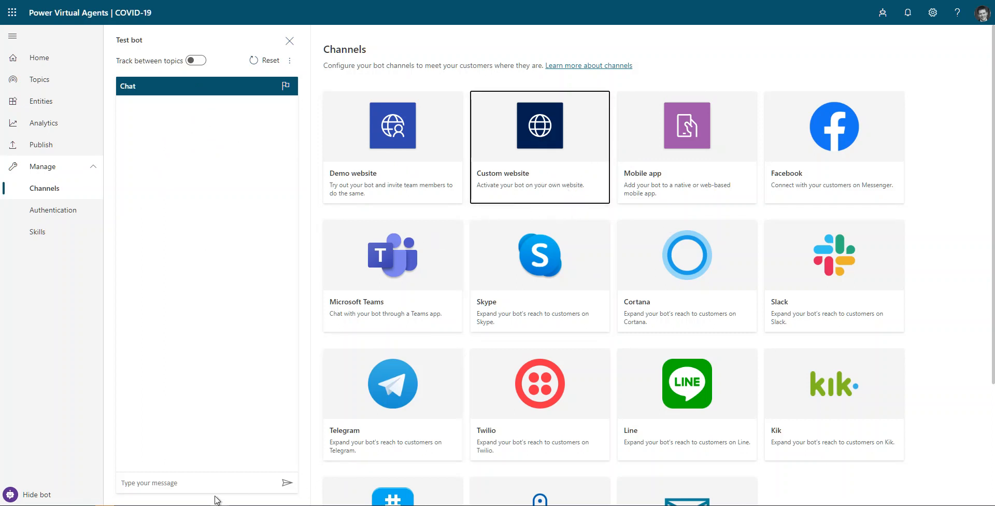
Turn on Track between topics, reset the test chat, and send 'COVID' to trigger the travel question.
click(190, 483)
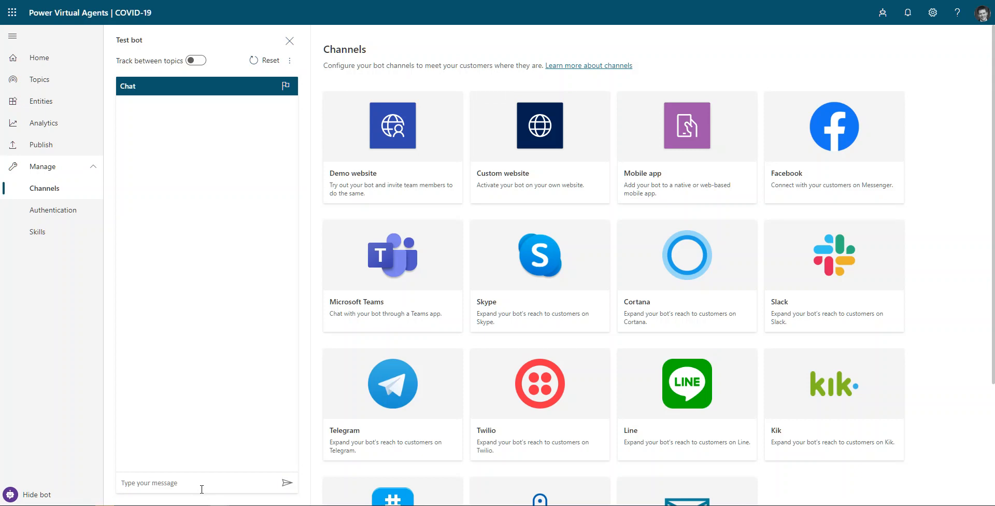
mouse_move(226, 79)
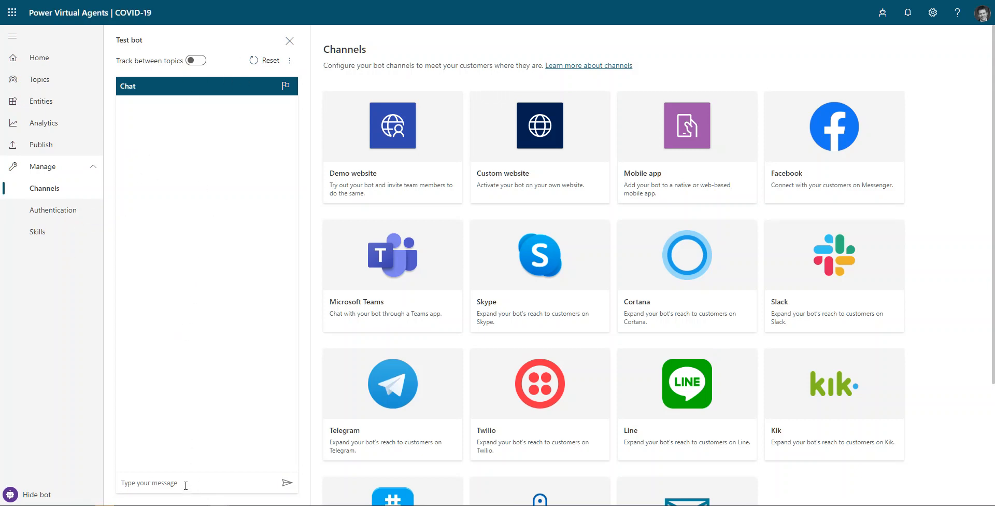
text(co)
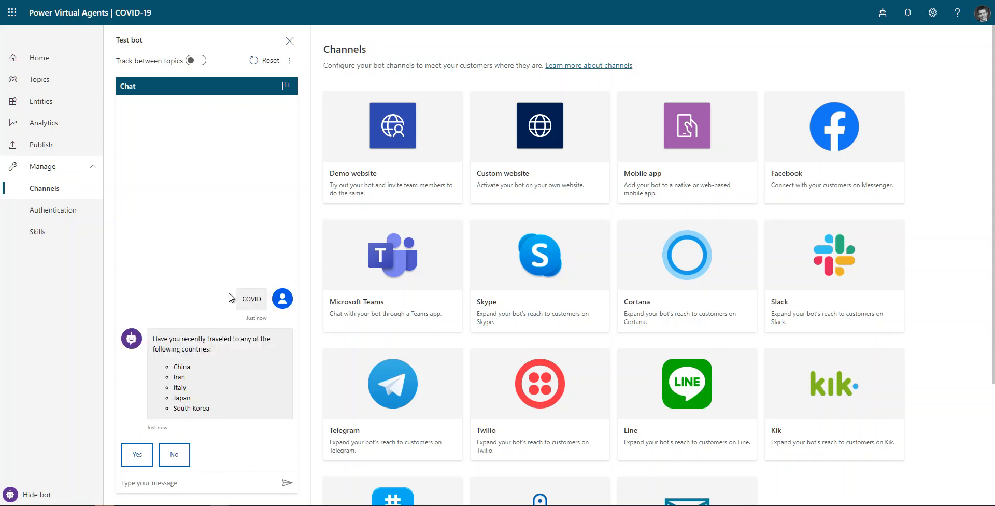
click(196, 60)
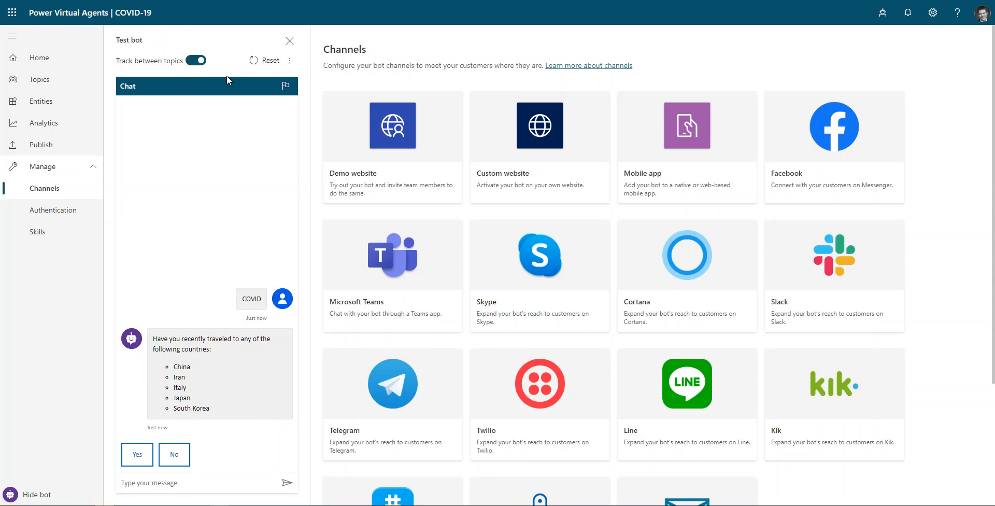
click(270, 60)
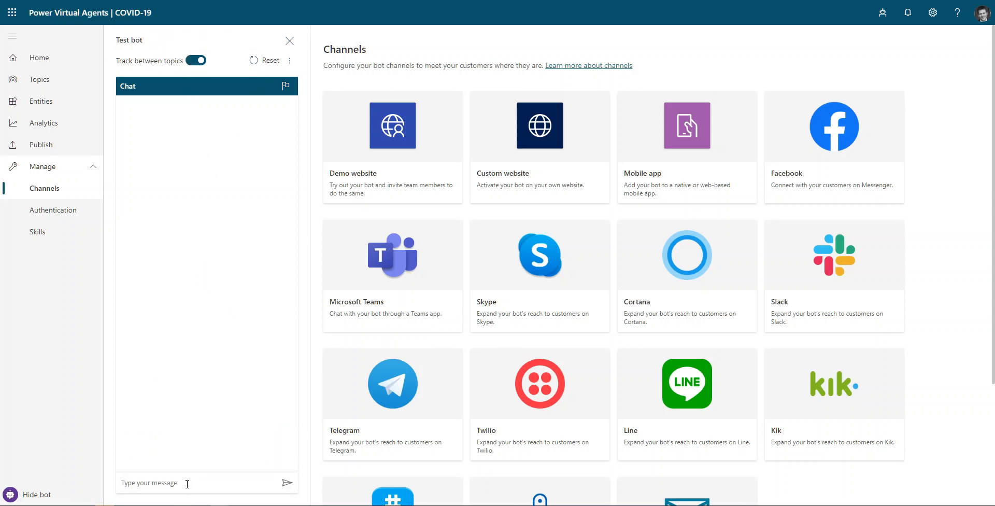
text(cov)
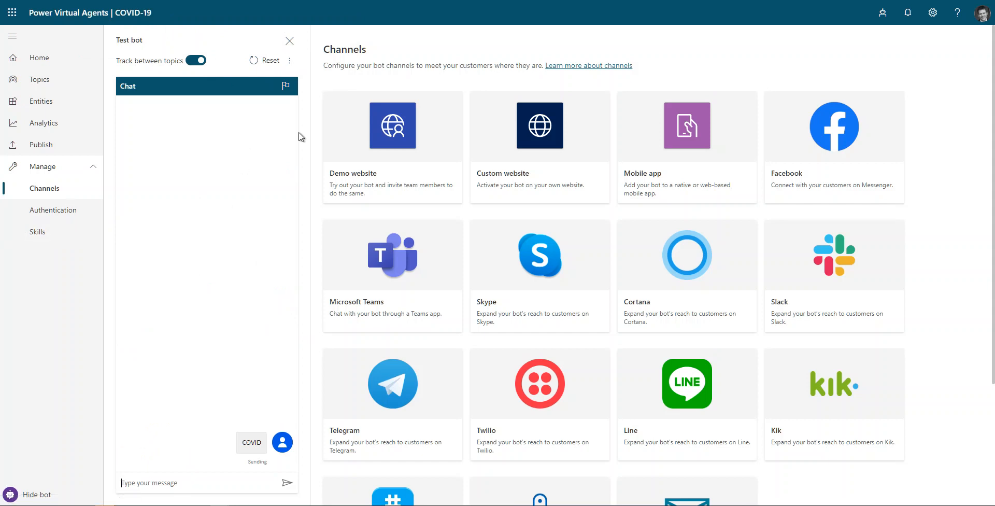
click(39, 79)
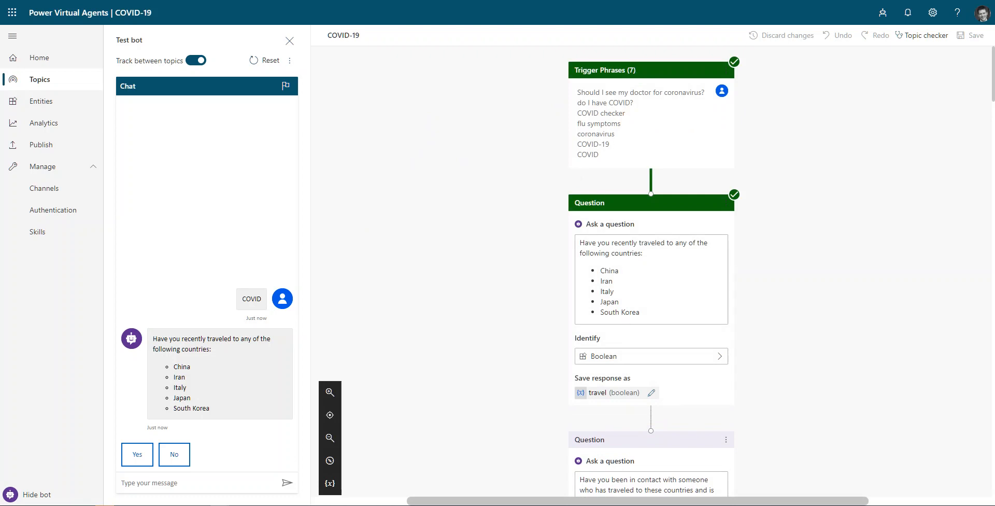
Answer the screening questions (No, Yes, Not to my knowledge, No, Yes, No) to reach the mild-symptoms advice.
click(174, 454)
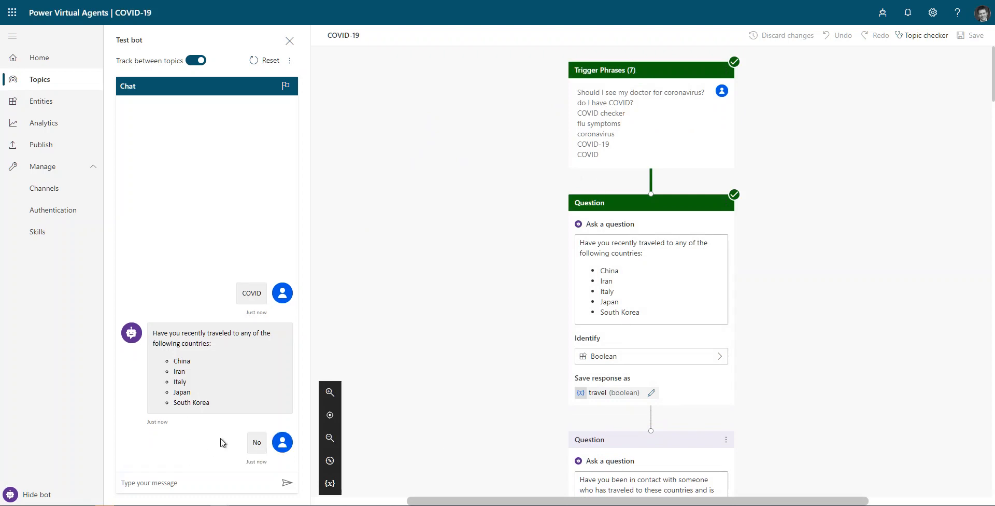
click(256, 442)
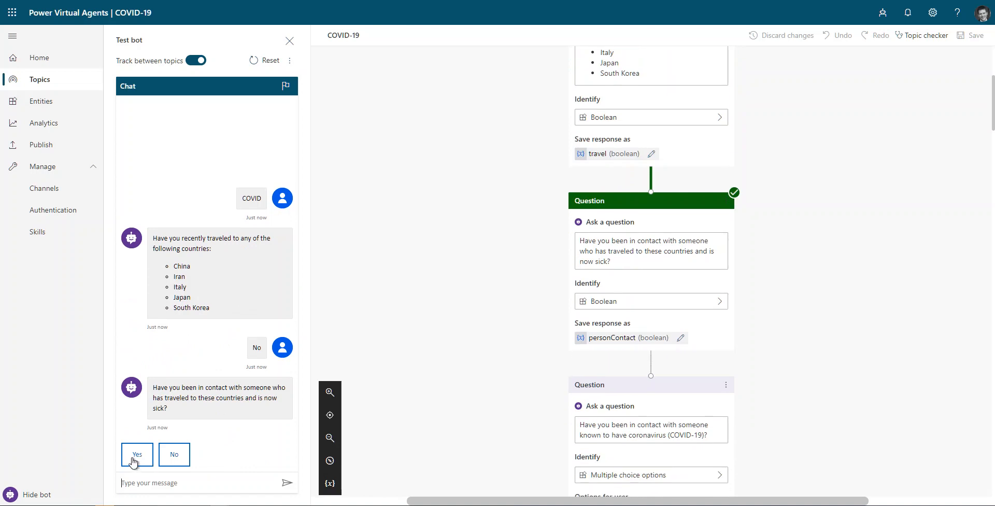
click(137, 454)
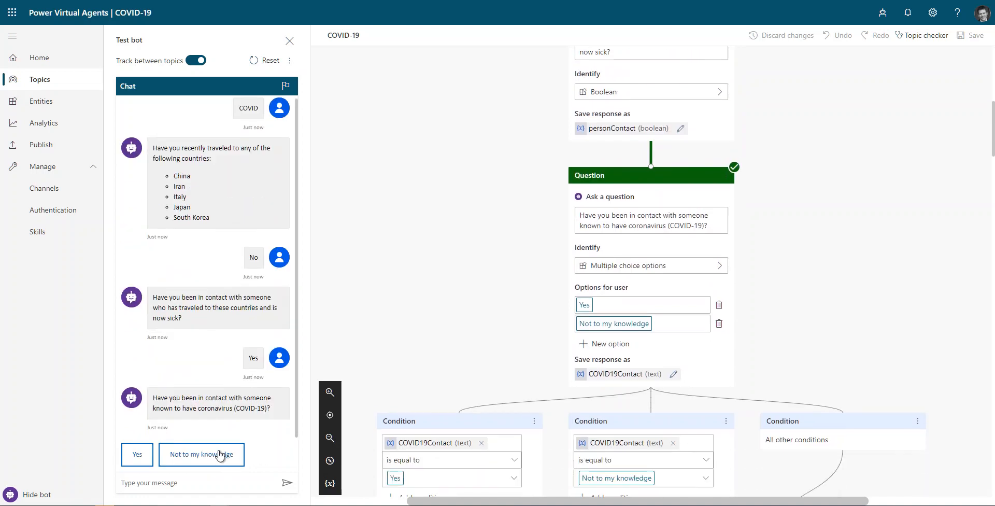
click(201, 454)
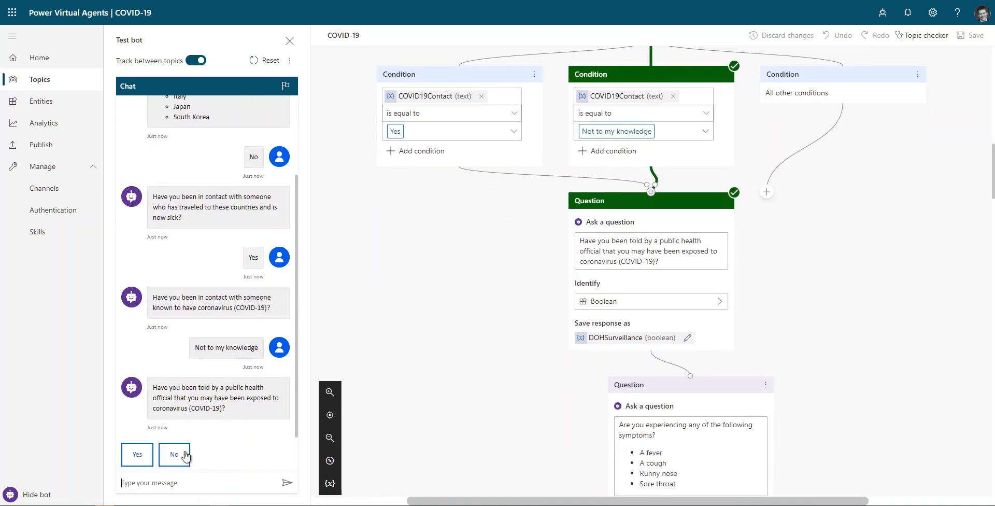
click(174, 455)
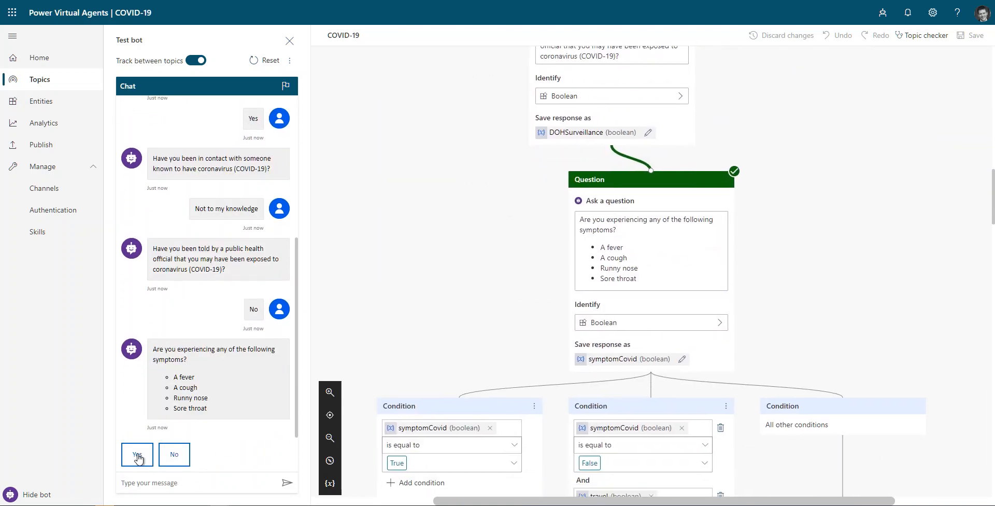
click(137, 454)
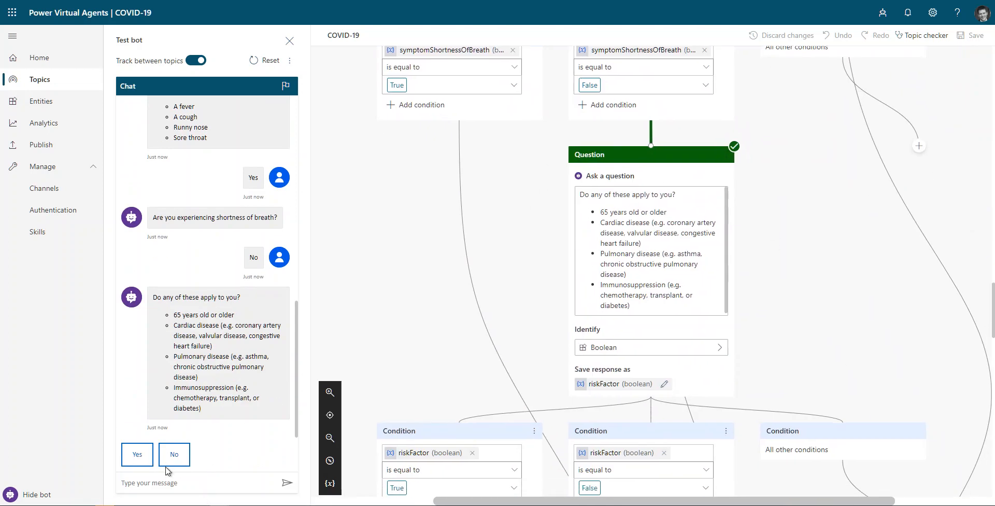
mouse_move(217, 334)
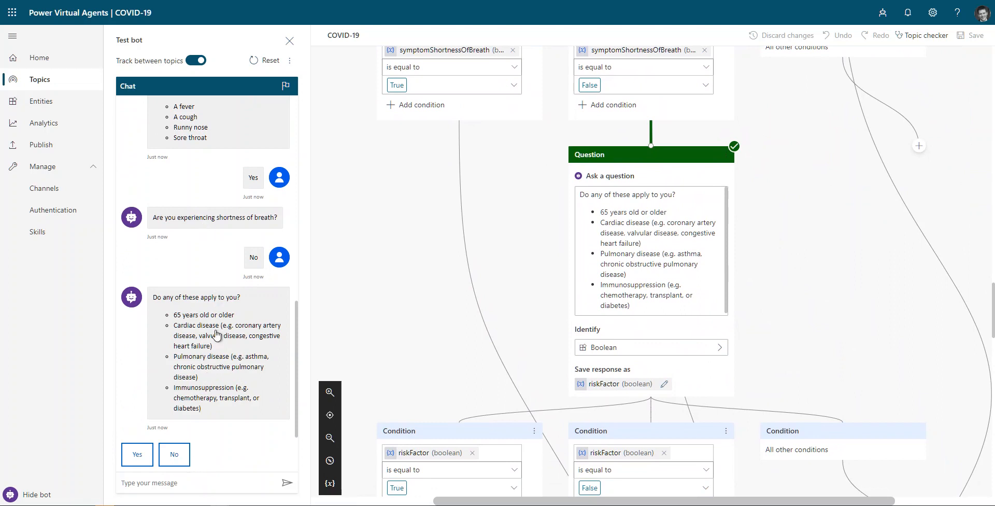
click(174, 454)
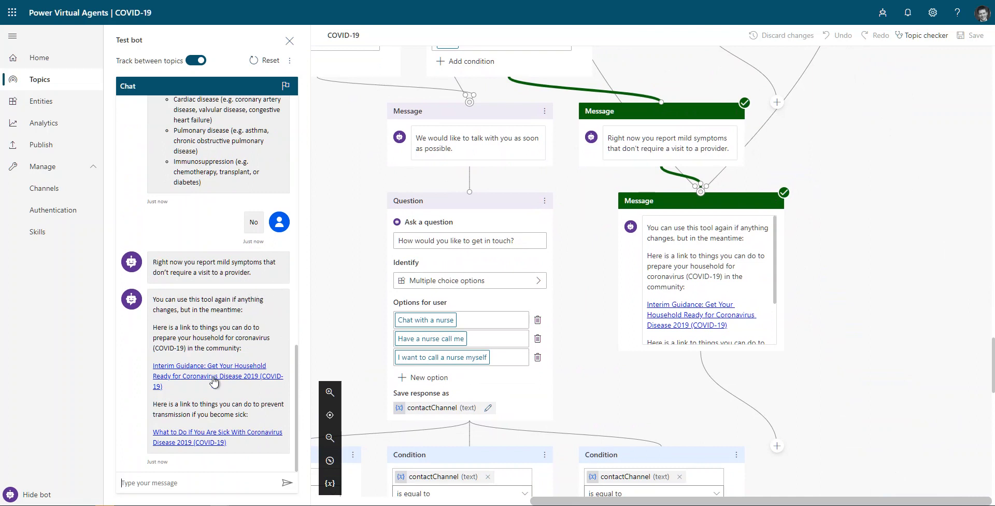
mouse_move(316, 406)
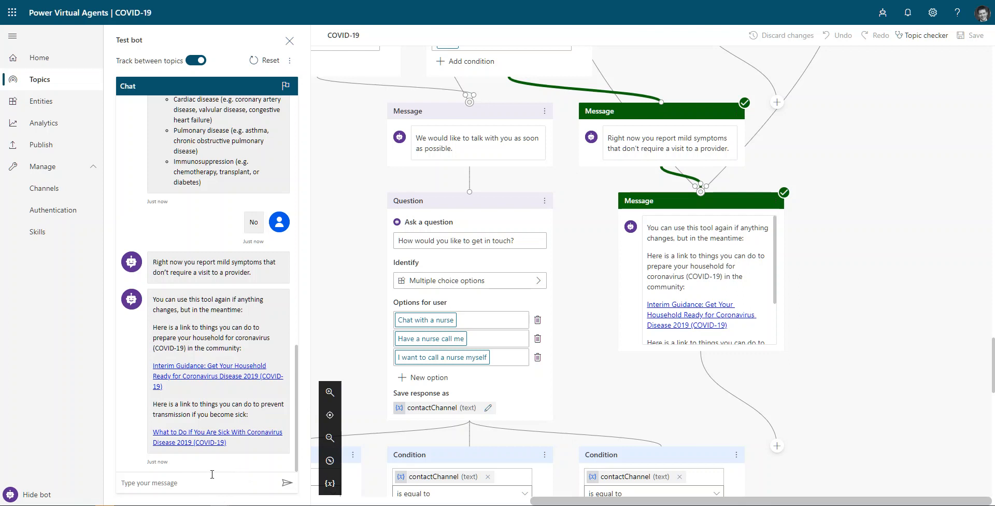
Send 'covid' again and answer Yes to travel and symptoms until the contact-method question appears.
text(covid)
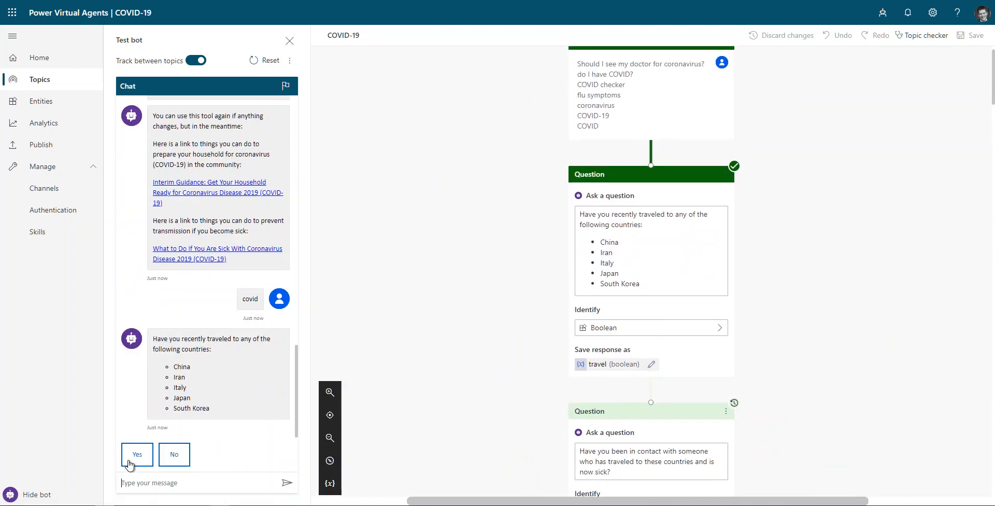
click(173, 454)
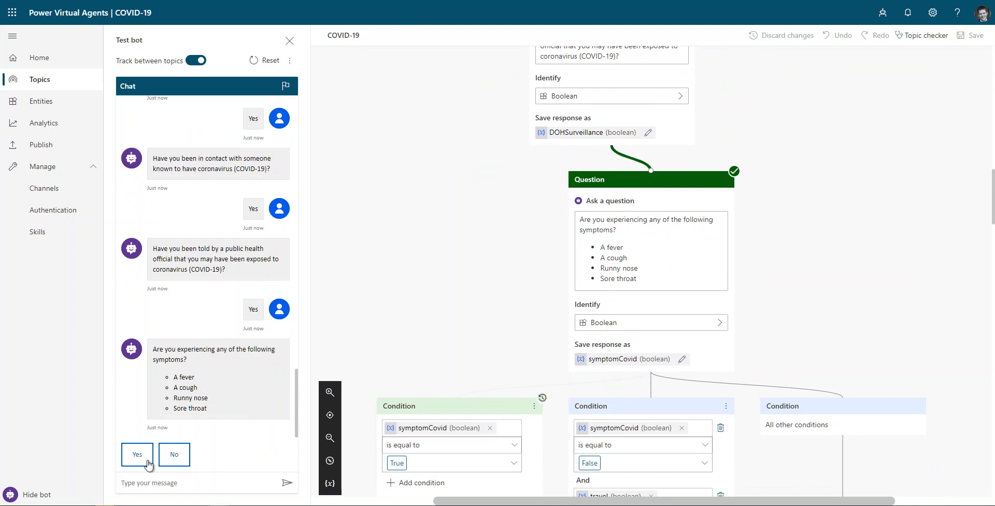
click(136, 455)
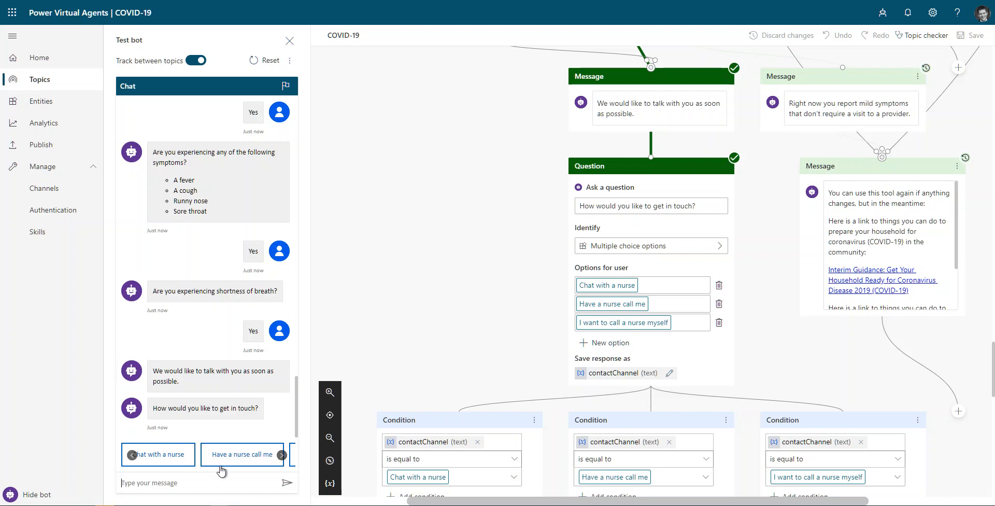
click(241, 454)
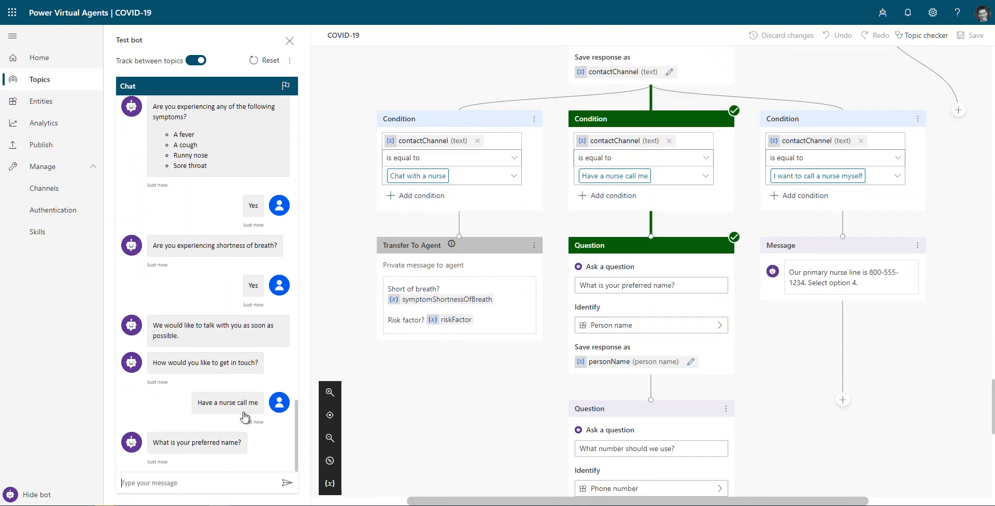
scroll(down, 3)
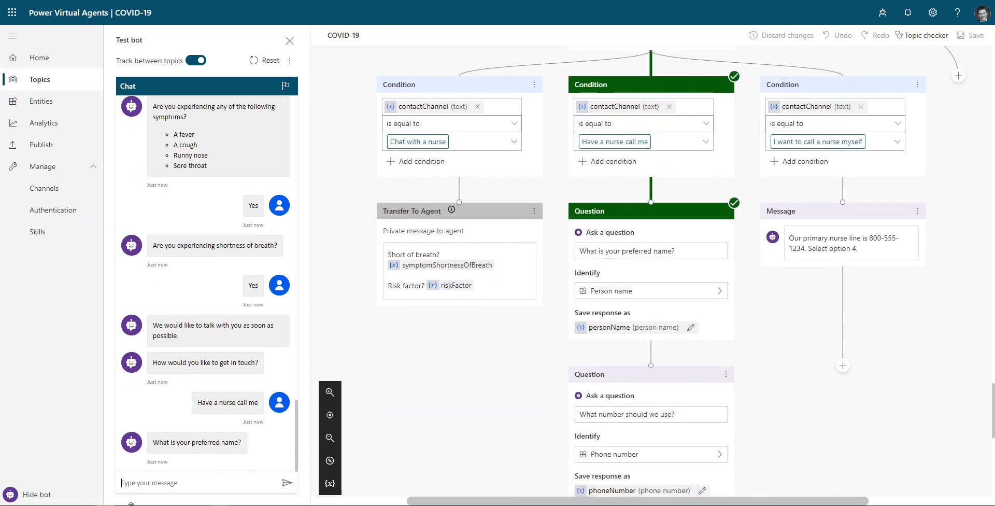
text(Ma)
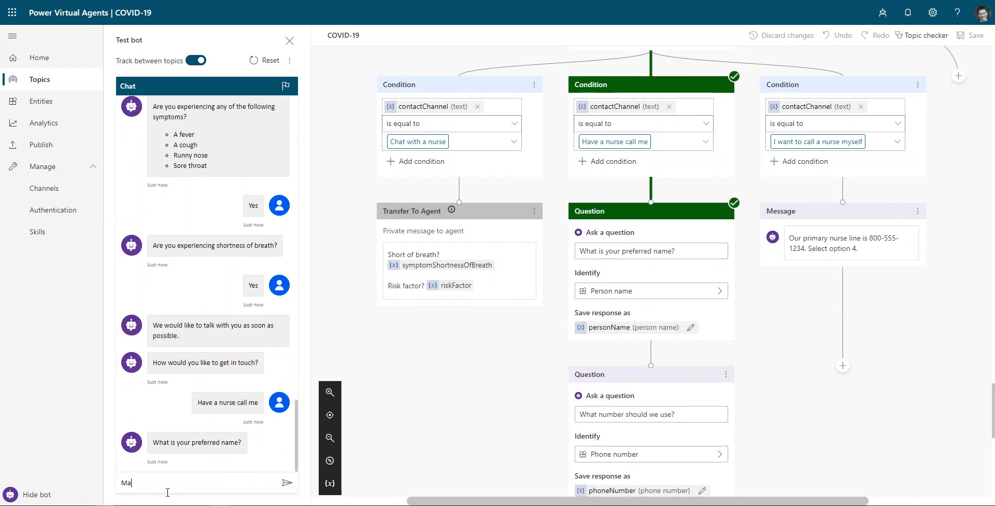
text(Matt)
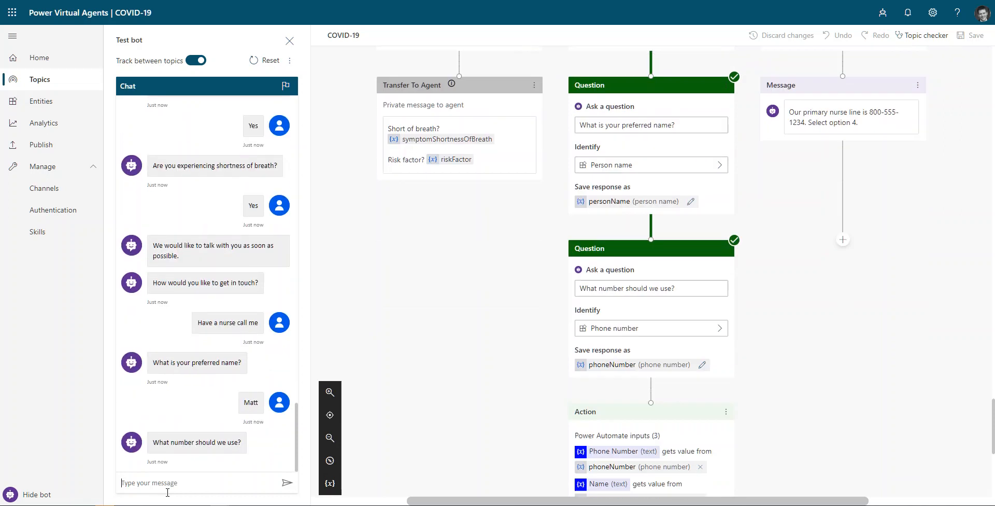
scroll(down, 3)
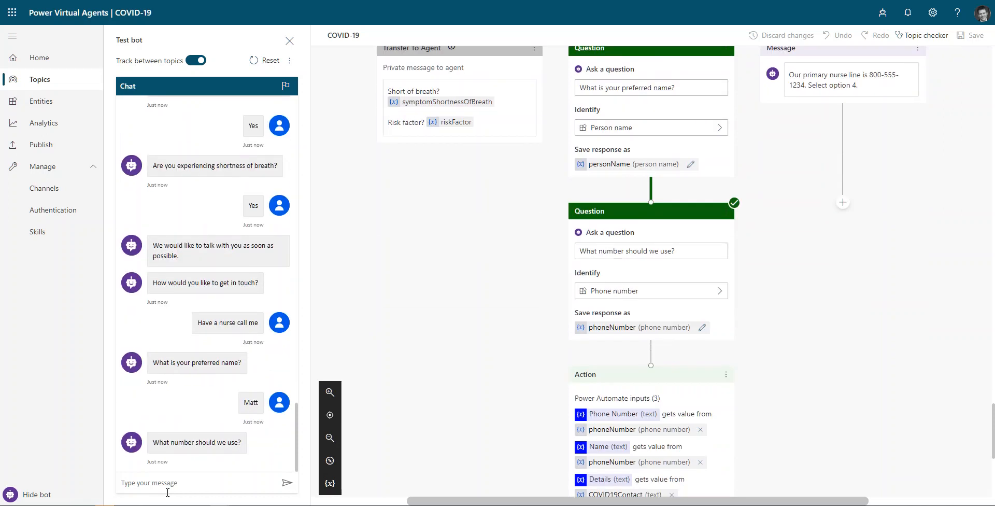
text(555-1`2)
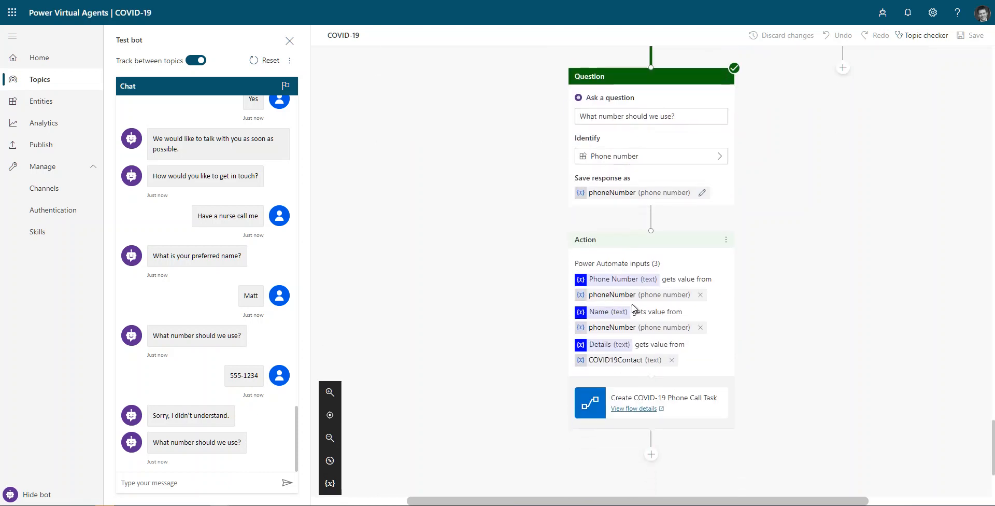
mouse_move(659, 330)
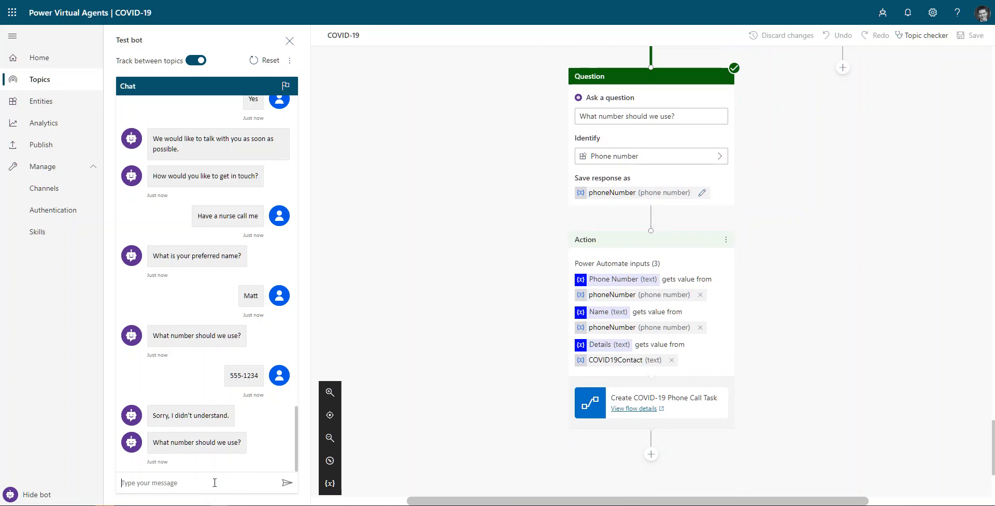
text(952)
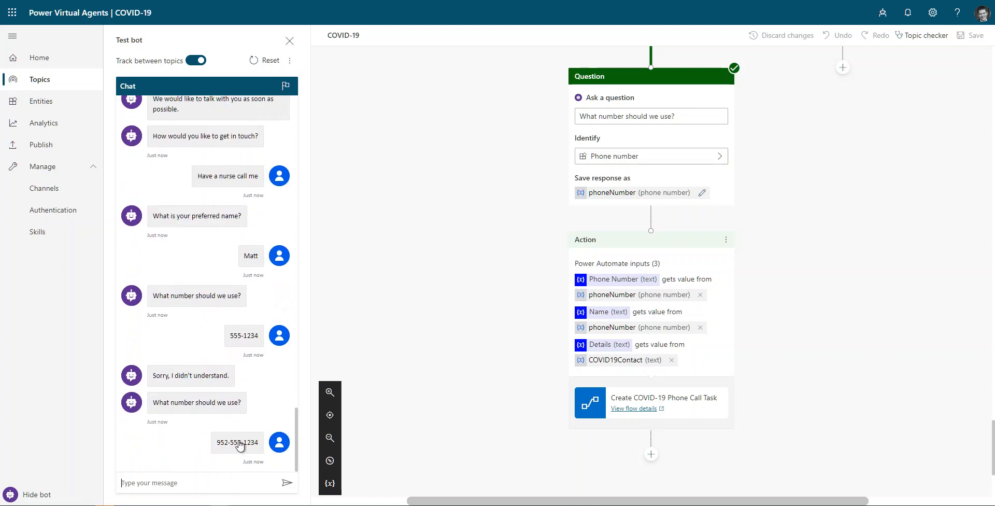
mouse_move(694, 407)
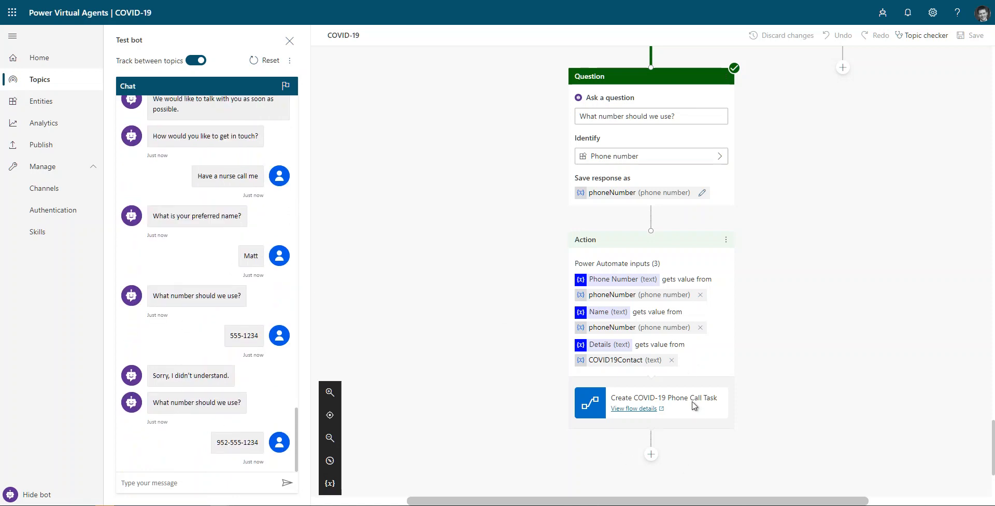
mouse_move(654, 457)
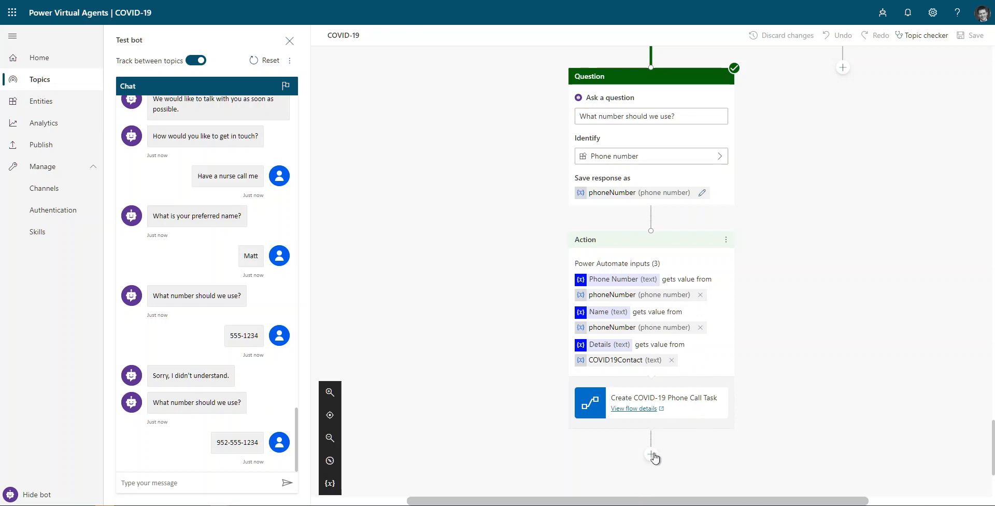
After the Phone Call Task action, add a message: 'Thanks for that, we've created a note for a nurse to follow up with you ASAP.'.
click(653, 456)
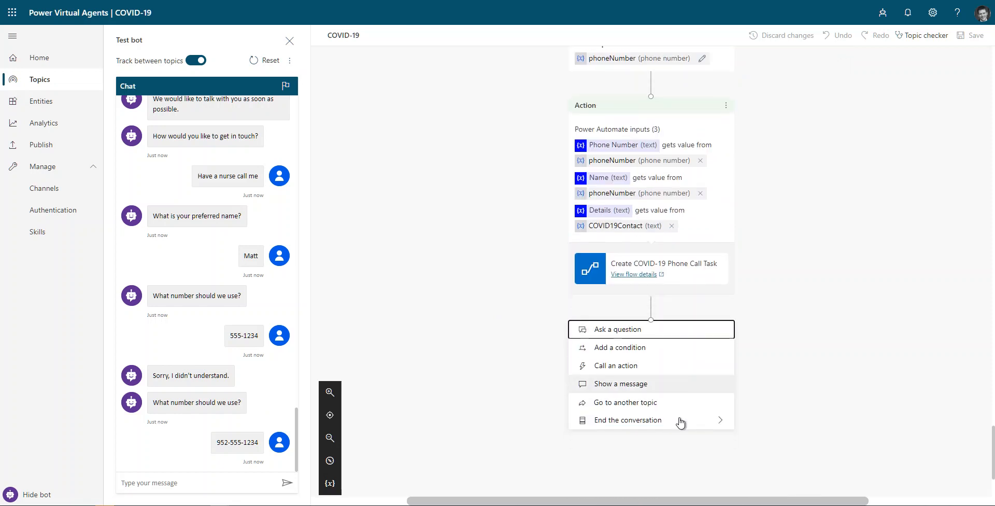
click(621, 384)
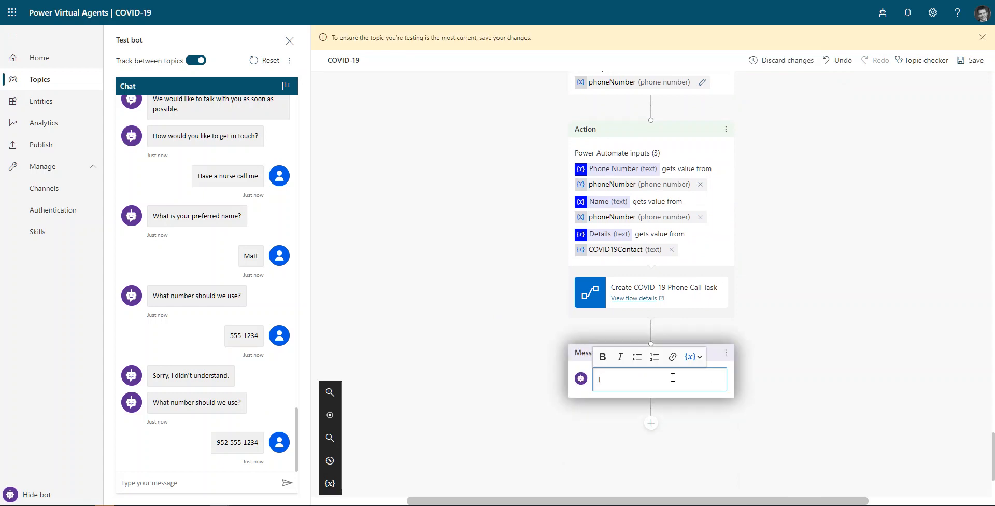
text(Thanks for that, we've)
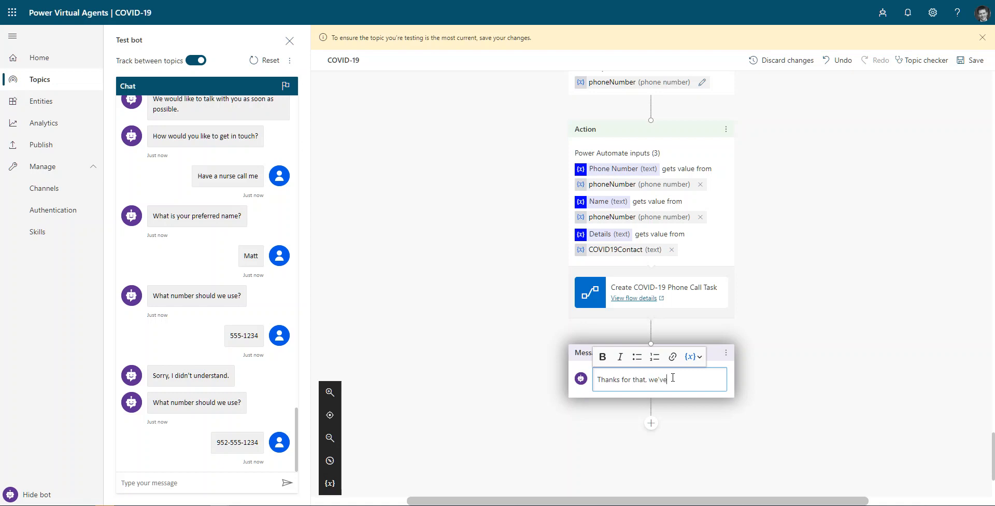
text(created)
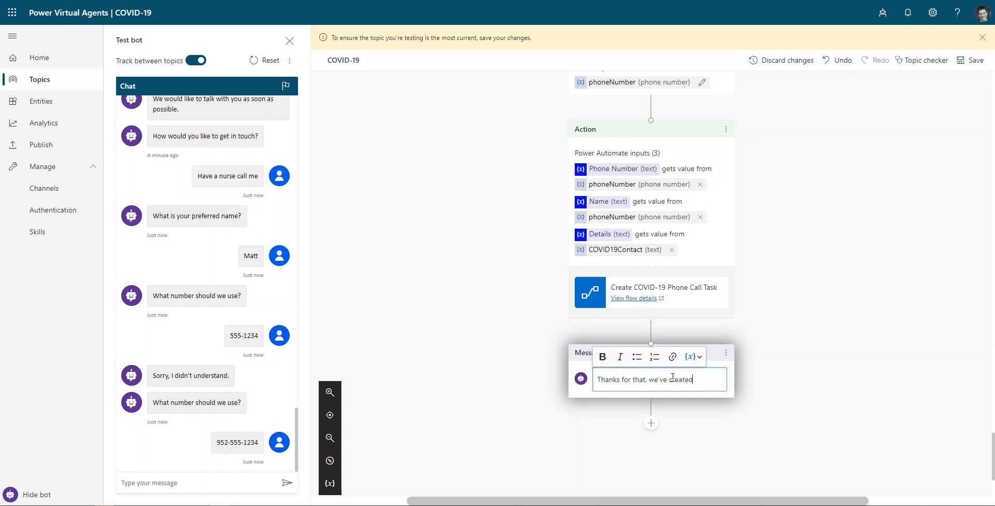
text(a)
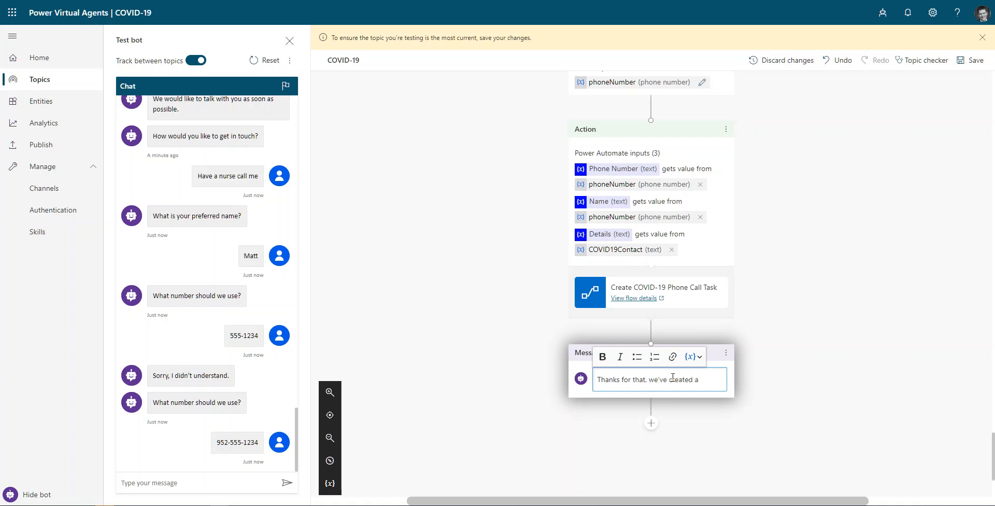
text(note for a)
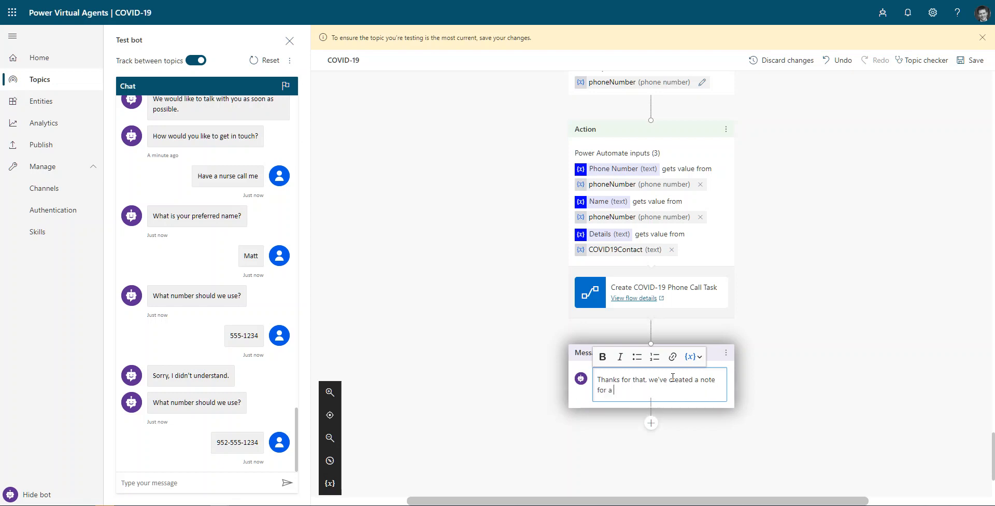
text(nurse to f)
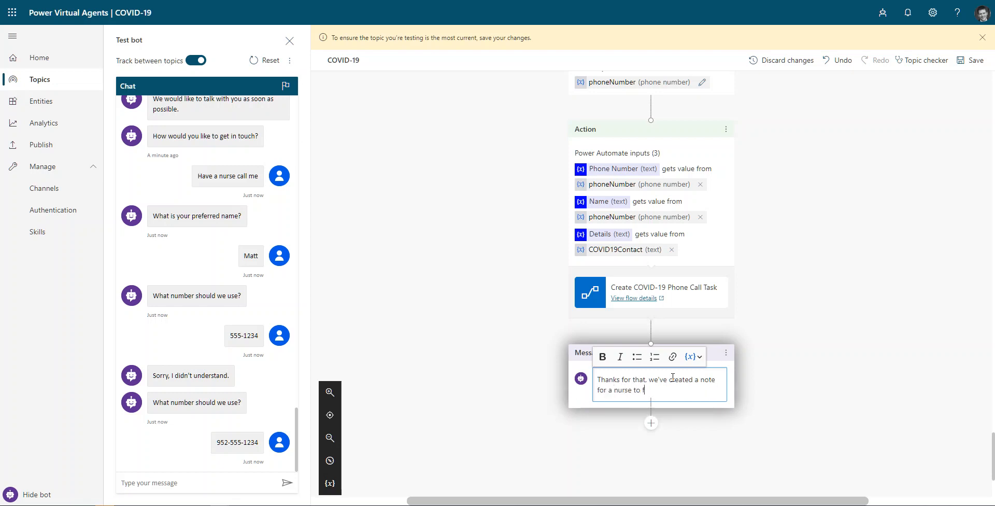
text(ollow up with you ASAP.)
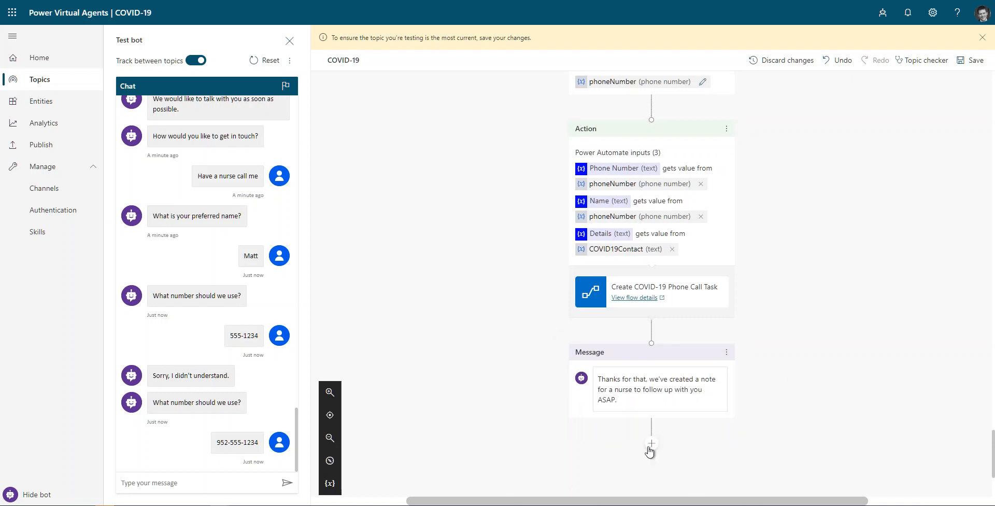
click(650, 443)
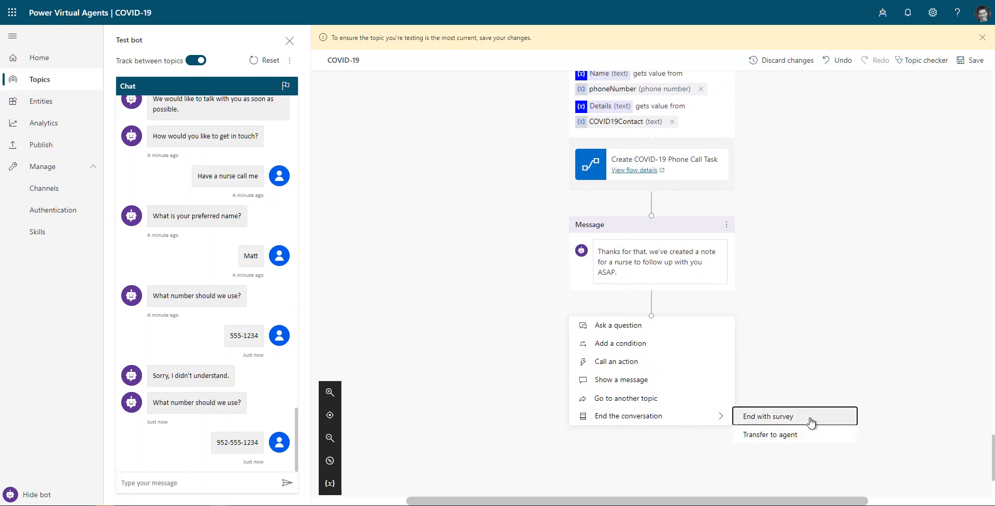
mouse_move(713, 424)
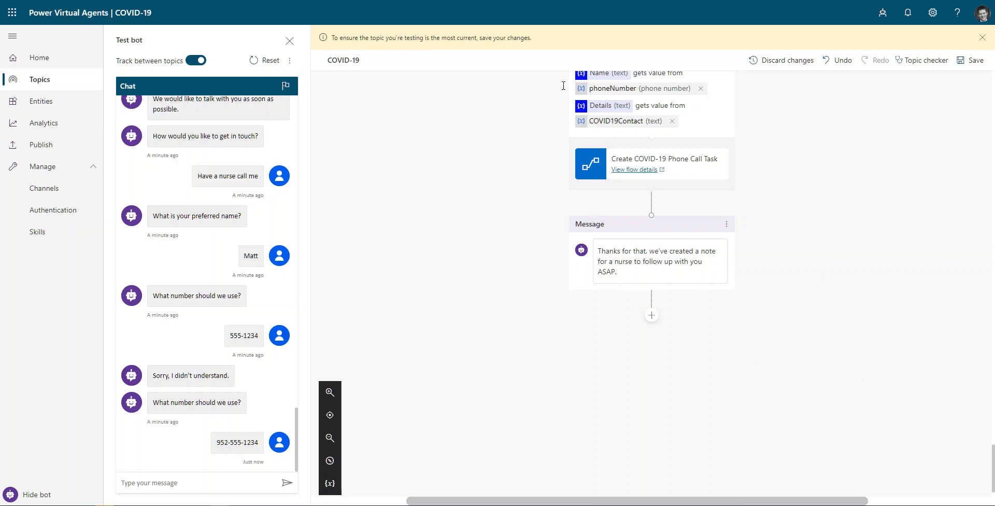
mouse_move(579, 359)
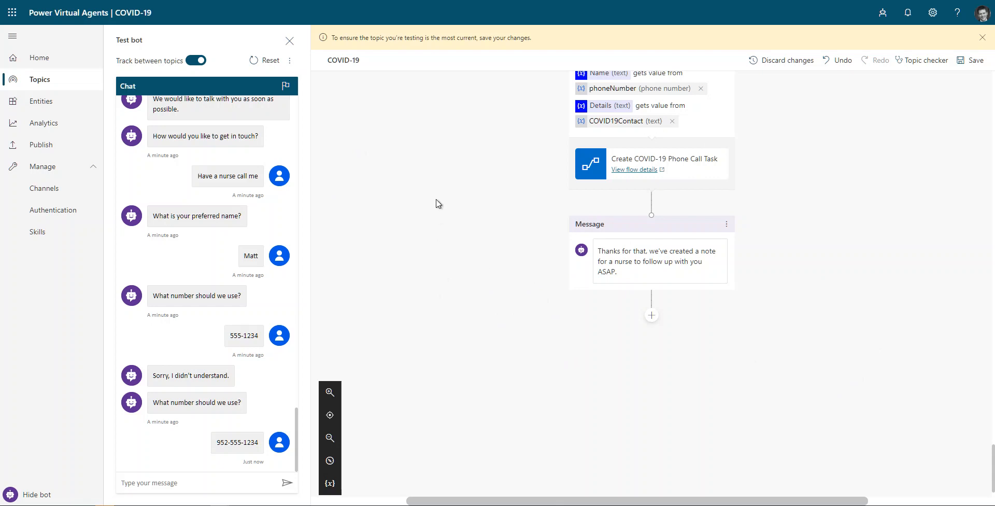
mouse_move(392, 282)
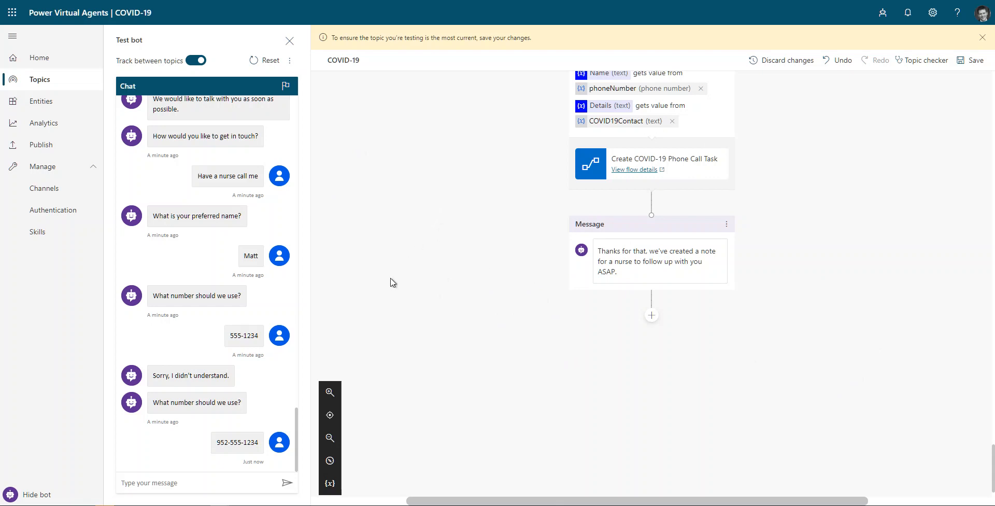
mouse_move(395, 322)
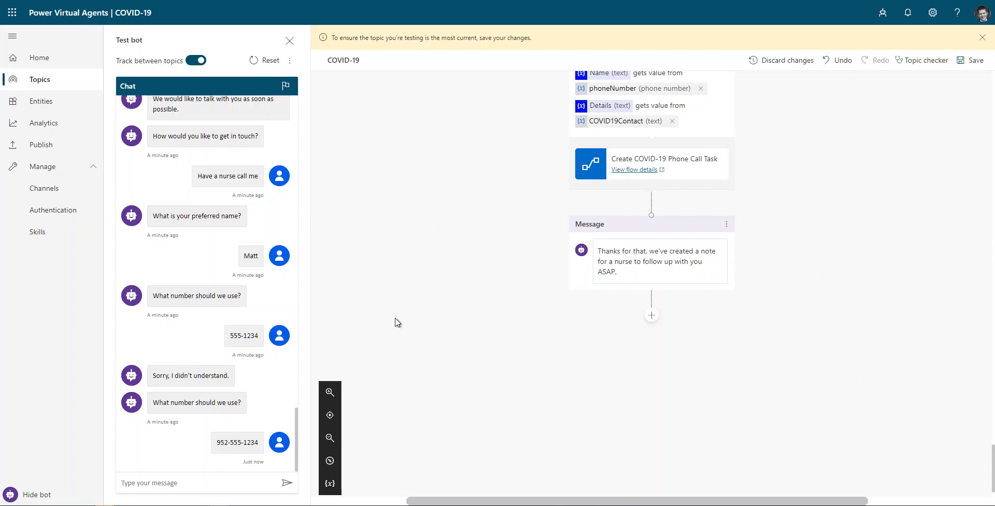